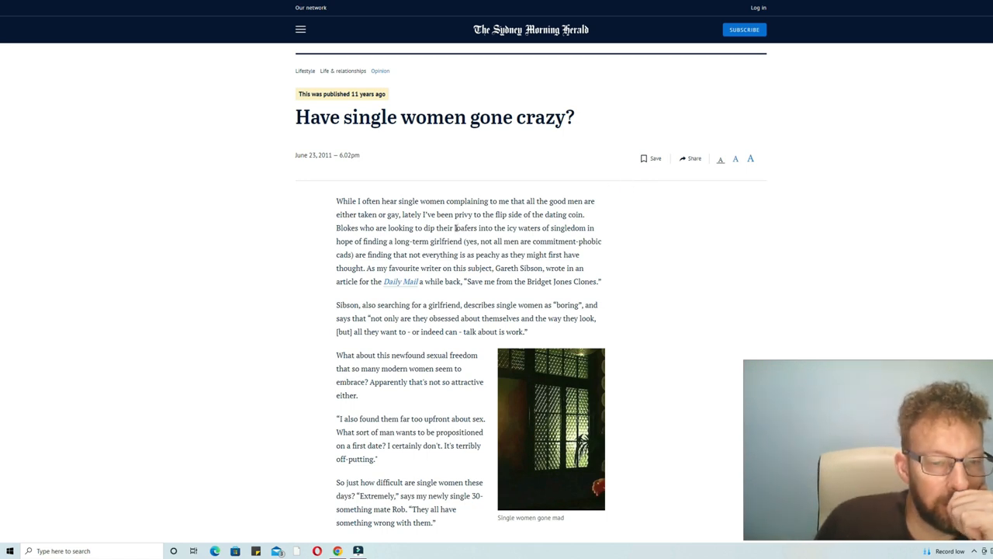
{"action": "mouse_move", "coordinate": [586, 181]}
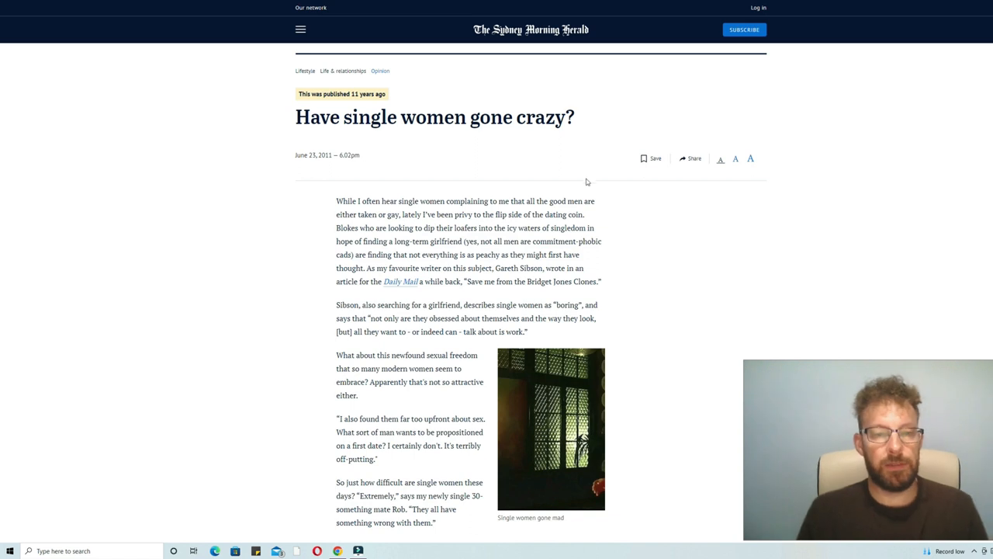
{"action": "mouse_move", "coordinate": [593, 195]}
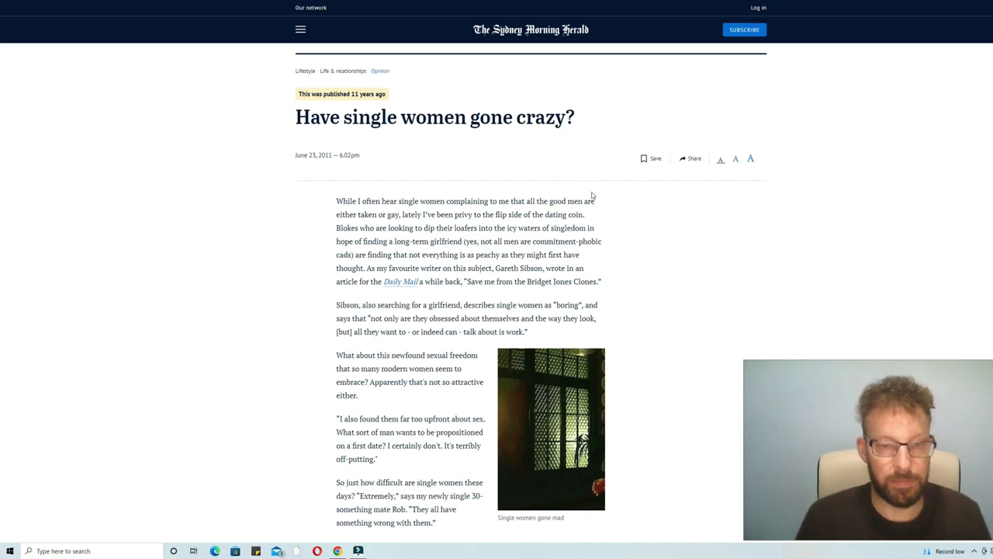
- Mark the publication-age note, then scroll to Rob's complaints about single women hoping for a bloke
{"action": "scroll", "scroll_direction": "down", "scroll_amount": 3}
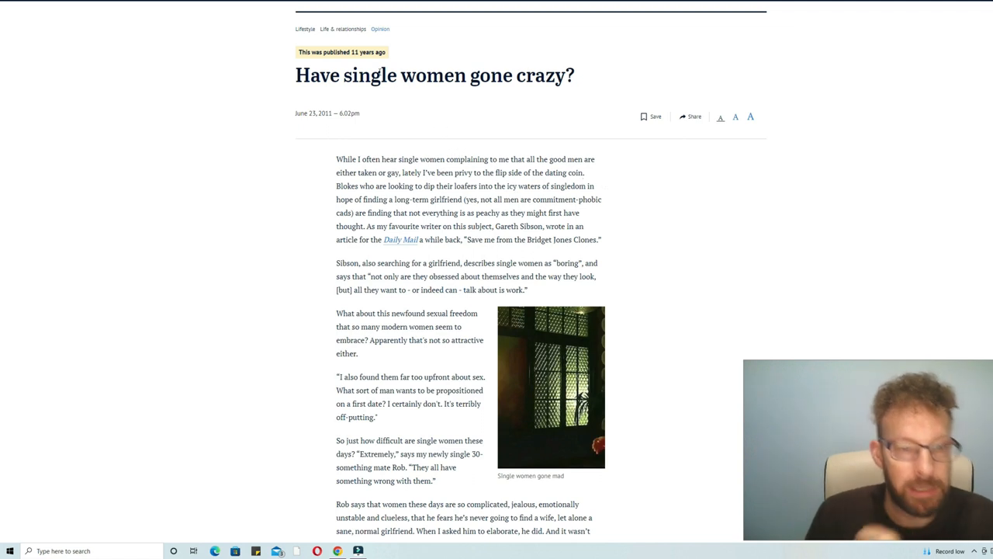
{"action": "double_click", "coordinate": [341, 53]}
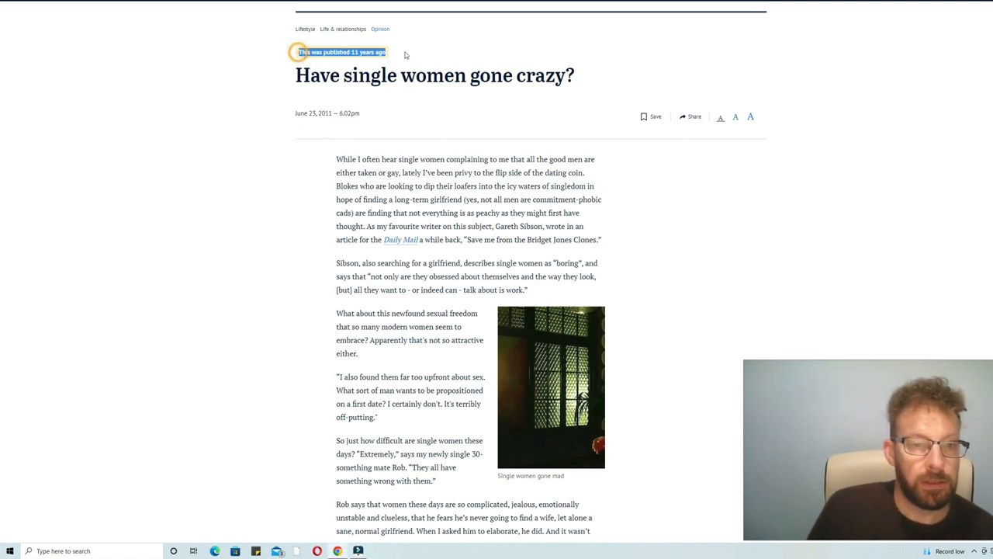
{"action": "scroll", "scroll_direction": "up", "scroll_amount": 3}
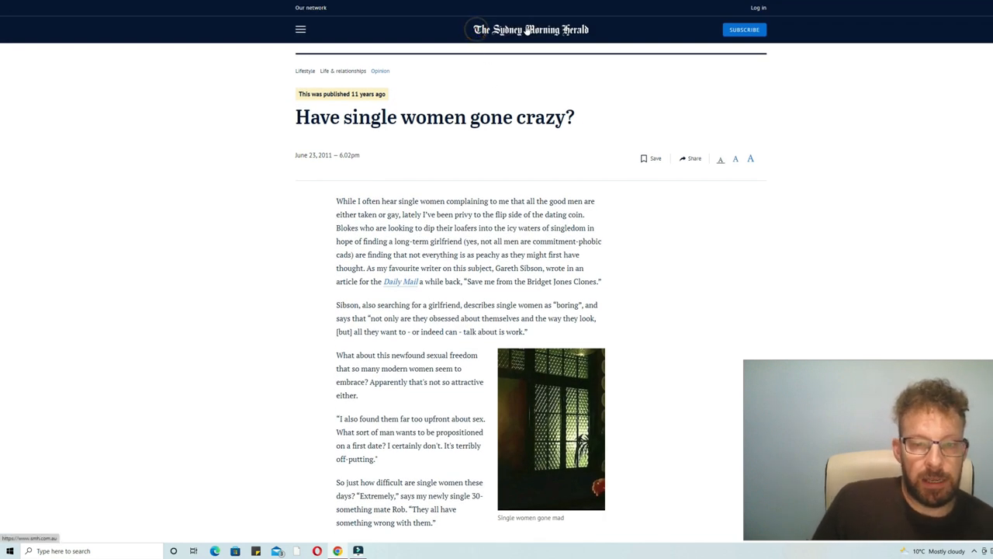
{"action": "mouse_move", "coordinate": [589, 40]}
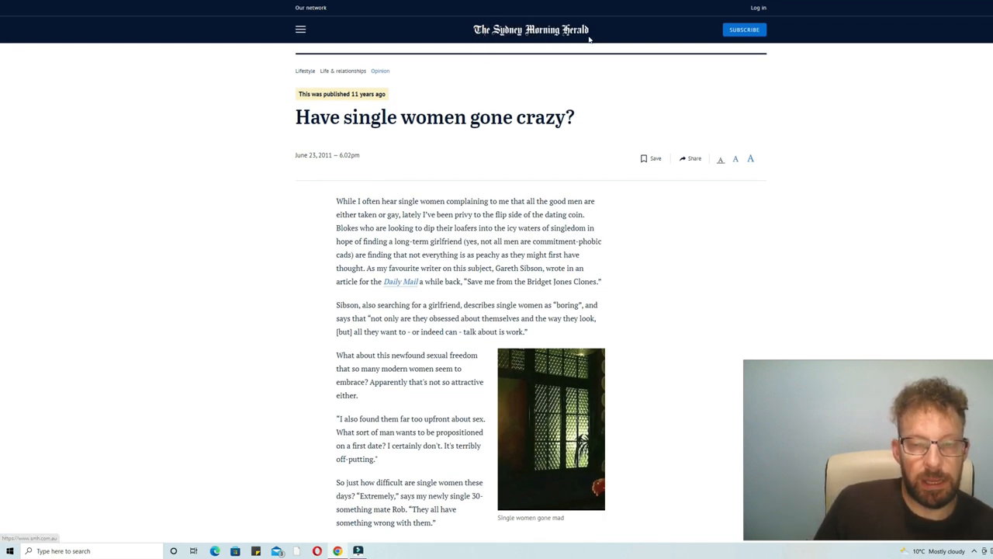
{"action": "mouse_move", "coordinate": [599, 164]}
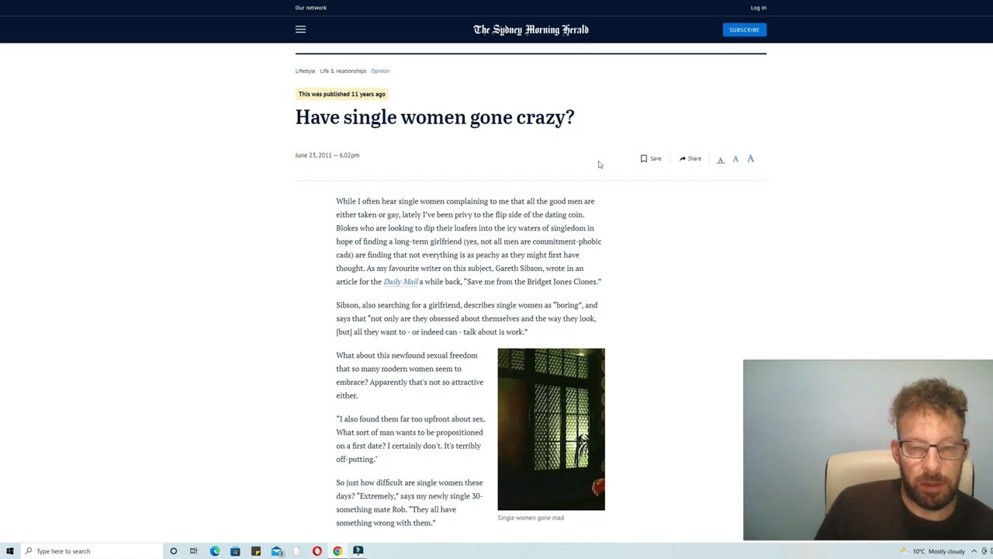
{"action": "mouse_move", "coordinate": [359, 143]}
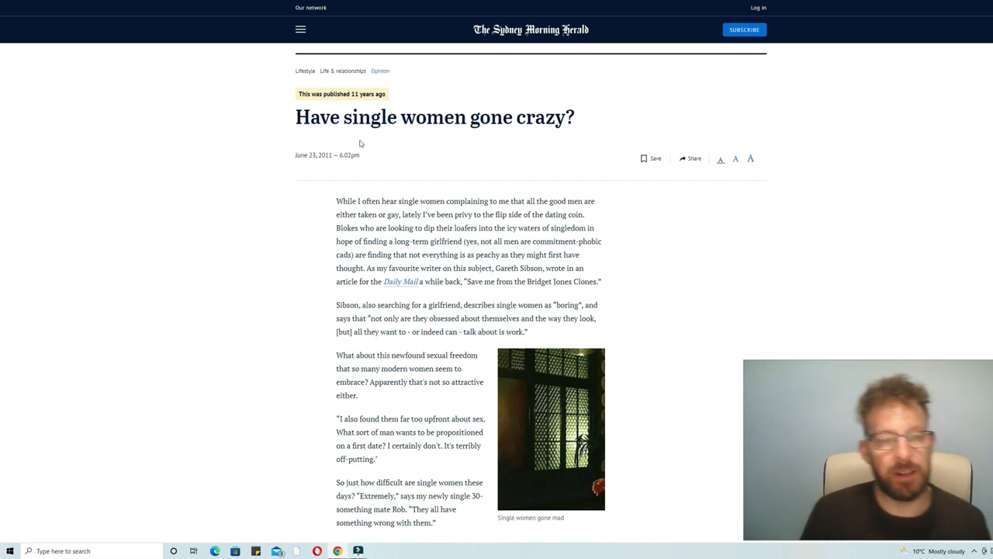
{"action": "mouse_move", "coordinate": [596, 233]}
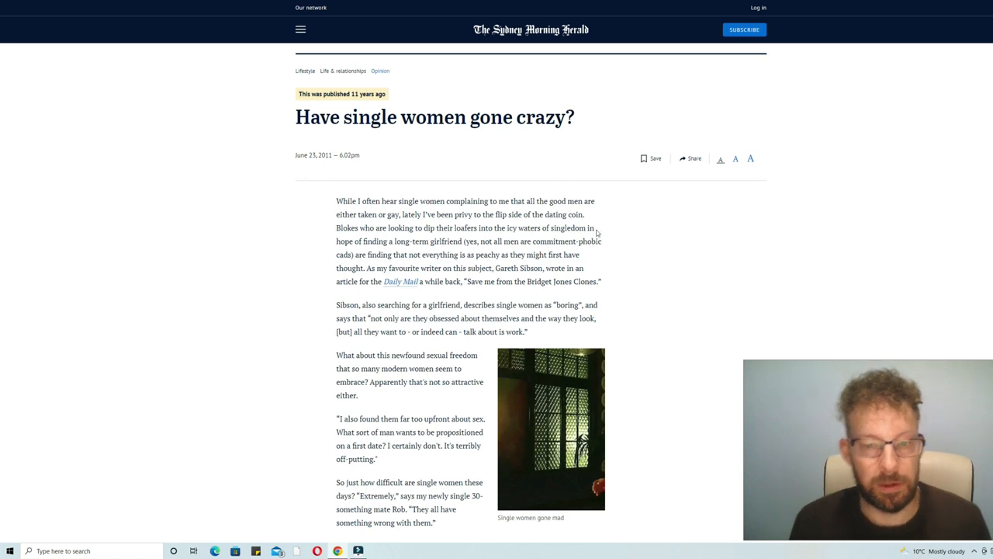
{"action": "mouse_move", "coordinate": [605, 255]}
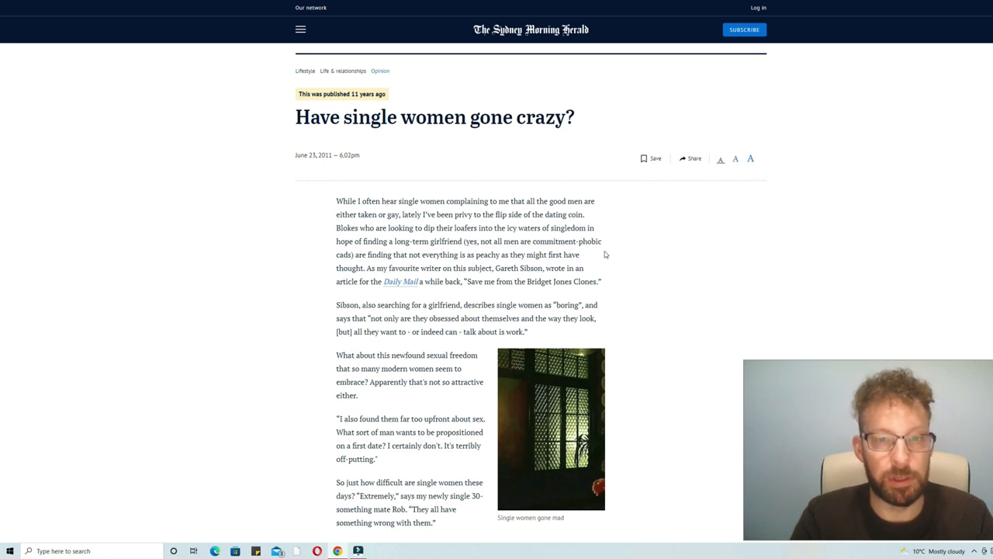
{"action": "mouse_move", "coordinate": [441, 167]}
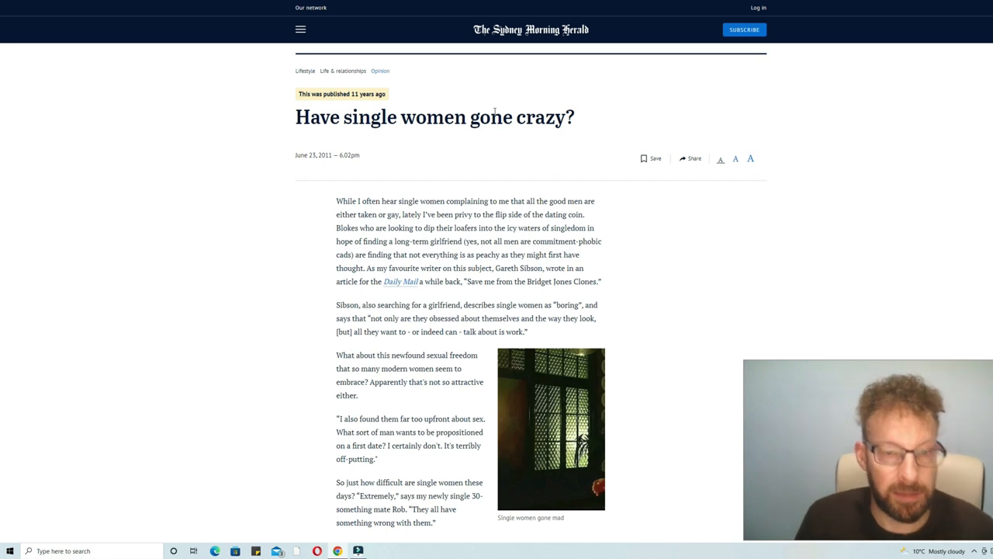
{"action": "scroll", "scroll_direction": "down", "scroll_amount": 3}
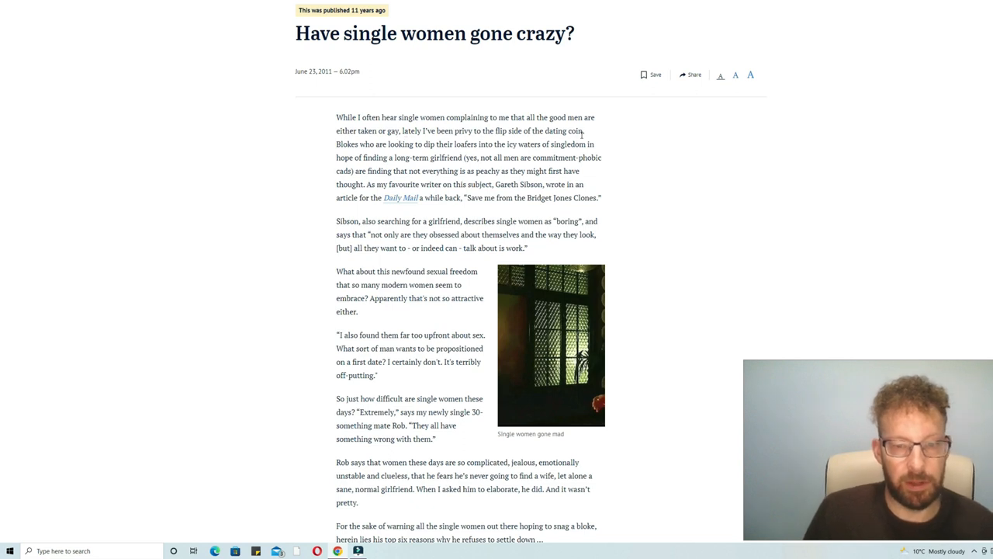
{"action": "mouse_move", "coordinate": [481, 149]}
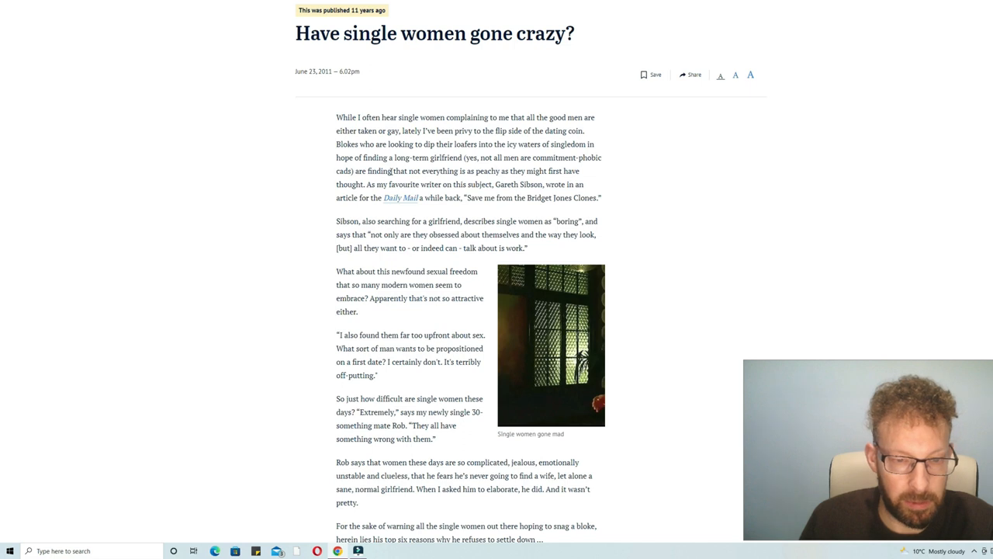
{"action": "mouse_move", "coordinate": [458, 180]}
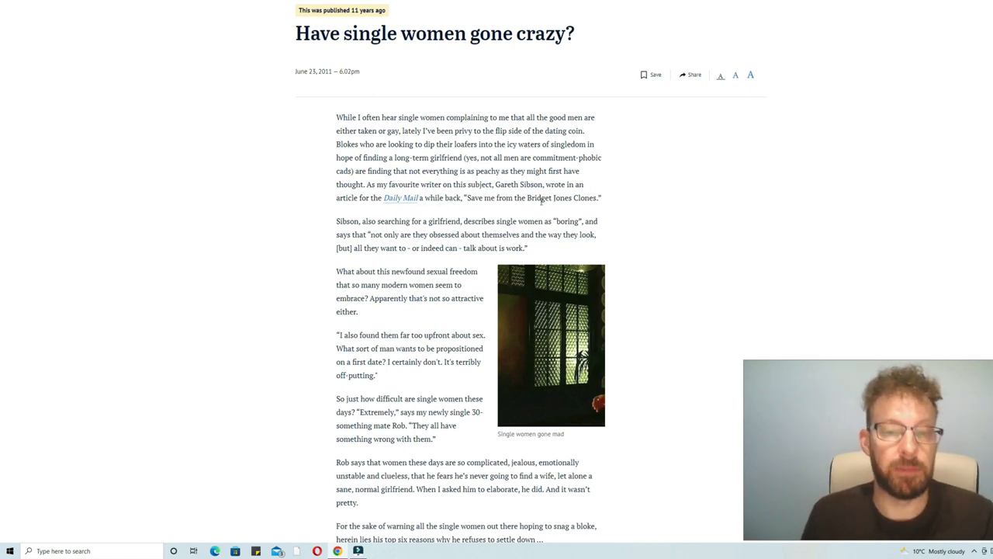
- Scroll down to reasons 1 and 2: the emotionally unavailable girl and the psycho stalker girl
{"action": "scroll", "scroll_direction": "down", "scroll_amount": 3}
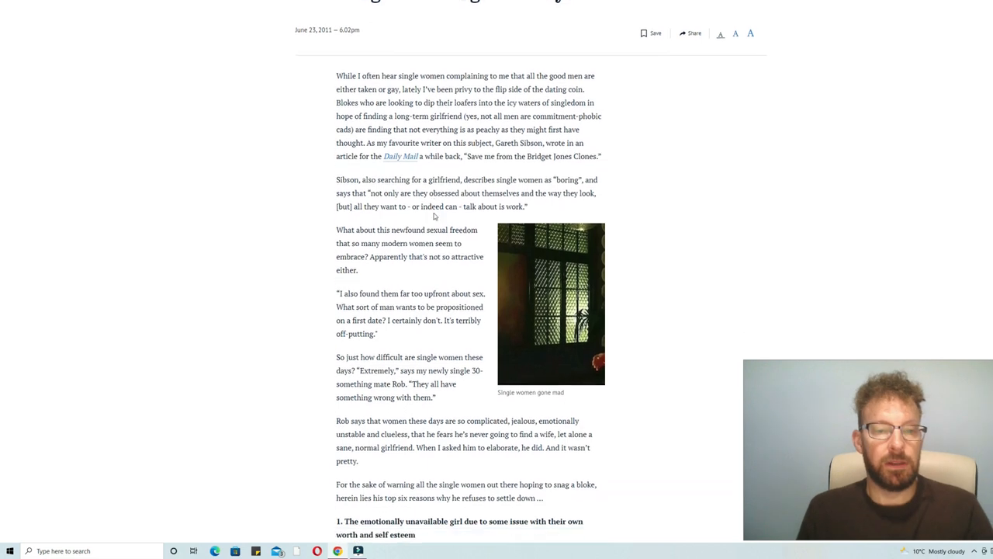
{"action": "scroll", "scroll_direction": "down", "scroll_amount": 3}
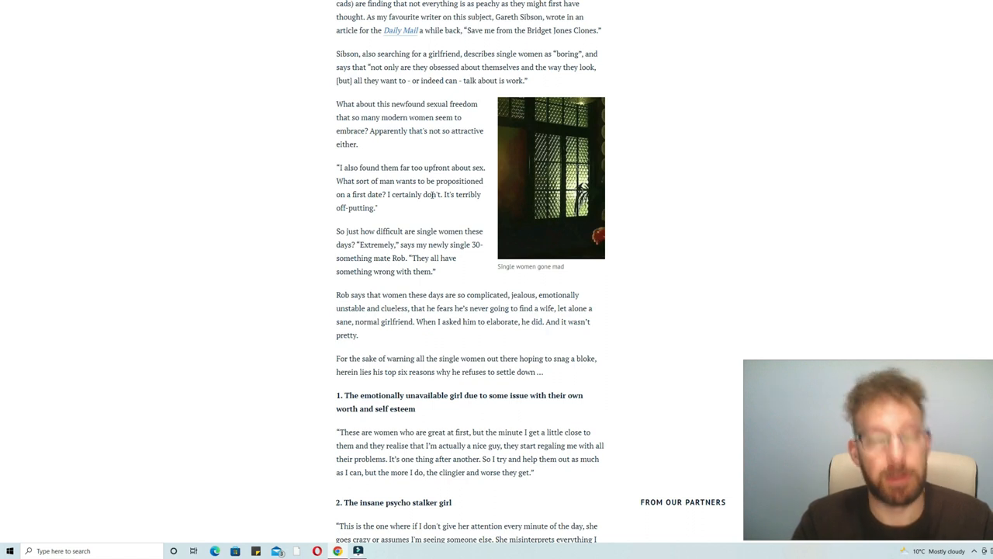
{"action": "mouse_move", "coordinate": [267, 240]}
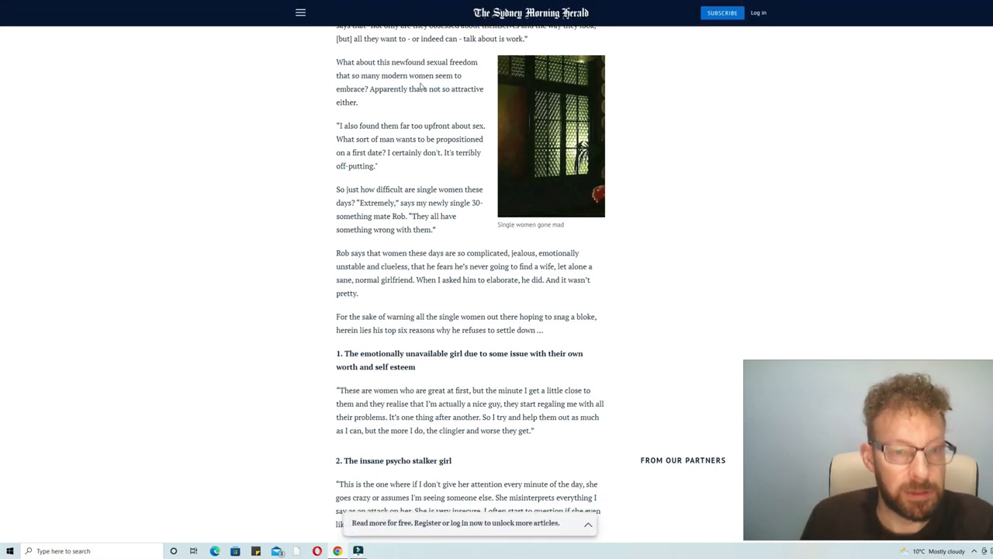
{"action": "mouse_move", "coordinate": [390, 101]}
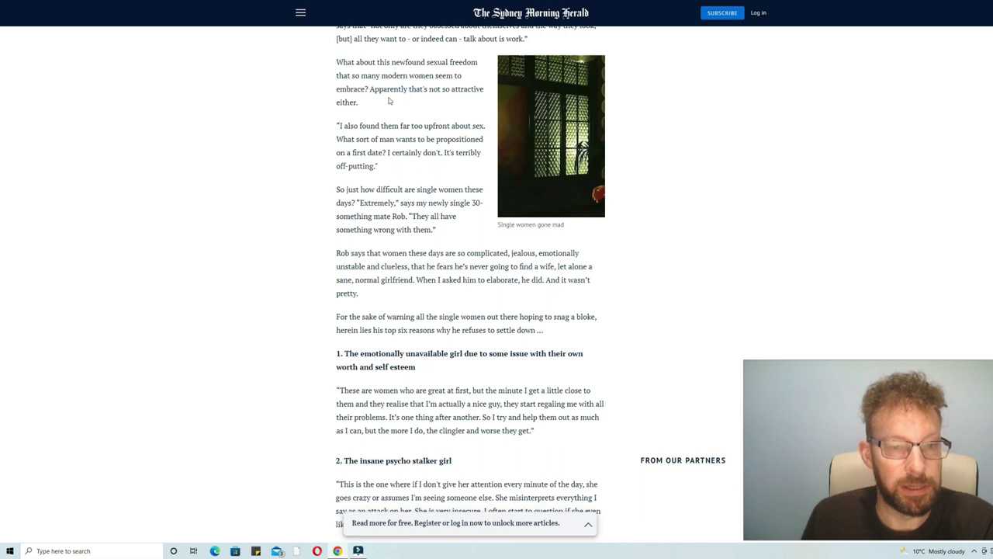
{"action": "mouse_move", "coordinate": [401, 108]}
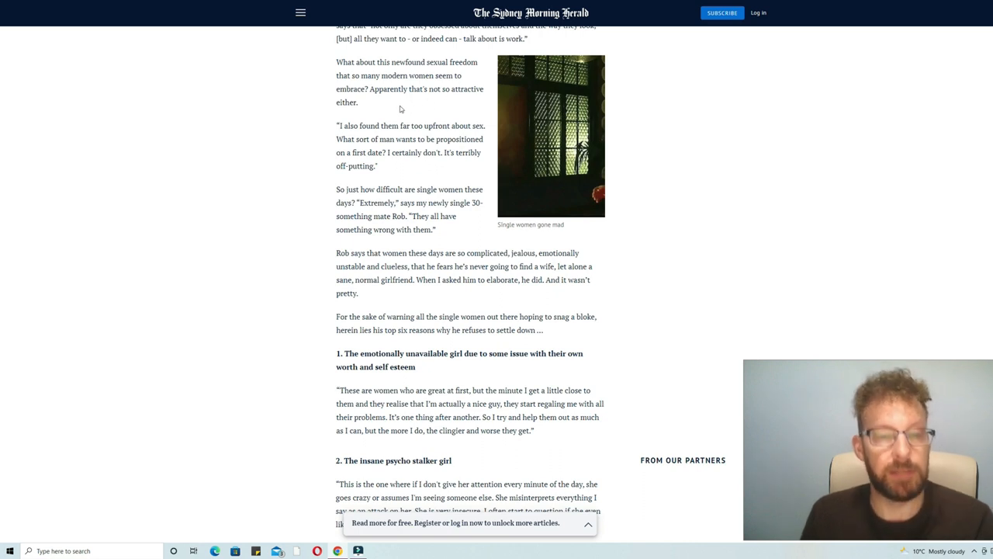
- Highlight the paragraph calling women complicated and jealous, then continue to the money grabber and the flake
{"action": "scroll", "scroll_direction": "down", "scroll_amount": 3}
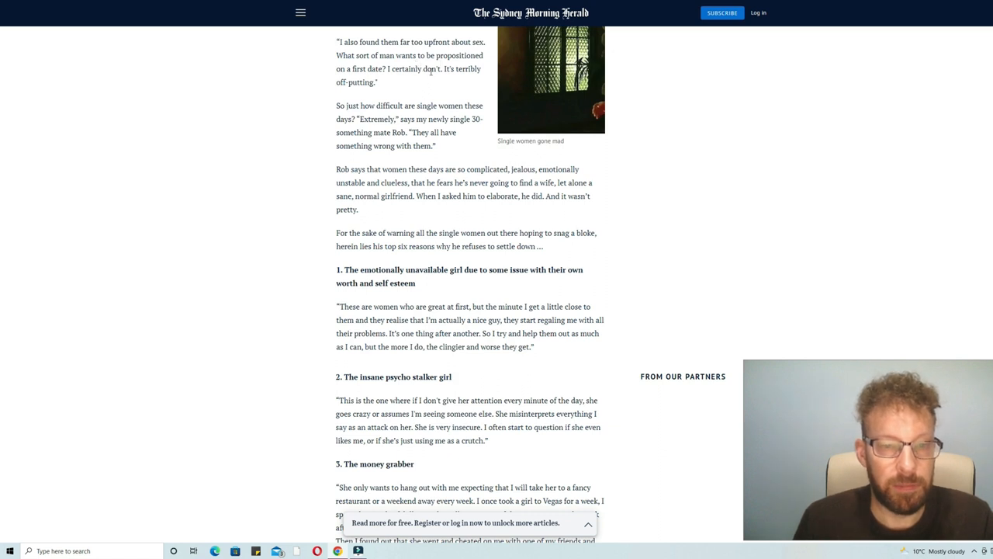
{"action": "mouse_move", "coordinate": [425, 87]}
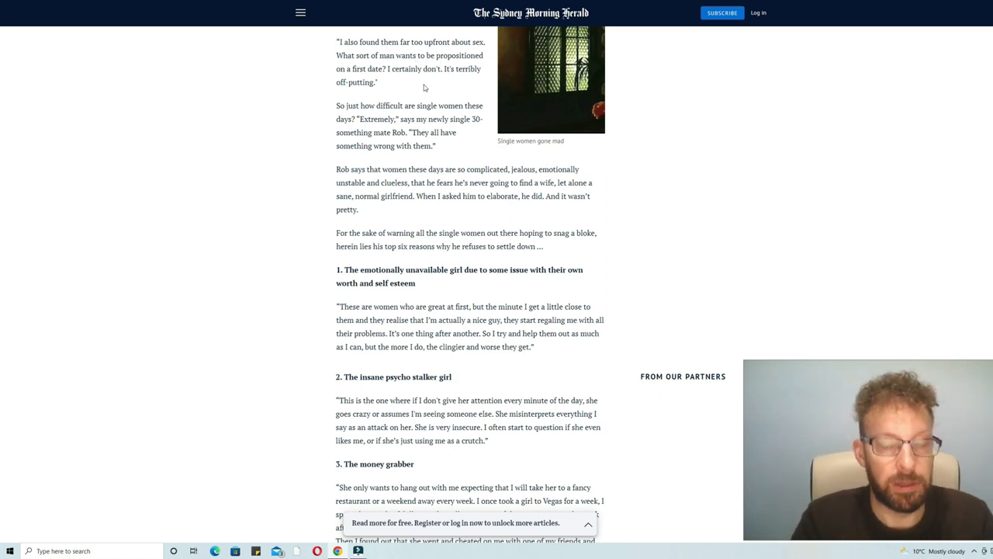
{"action": "scroll", "scroll_direction": "down", "scroll_amount": 3}
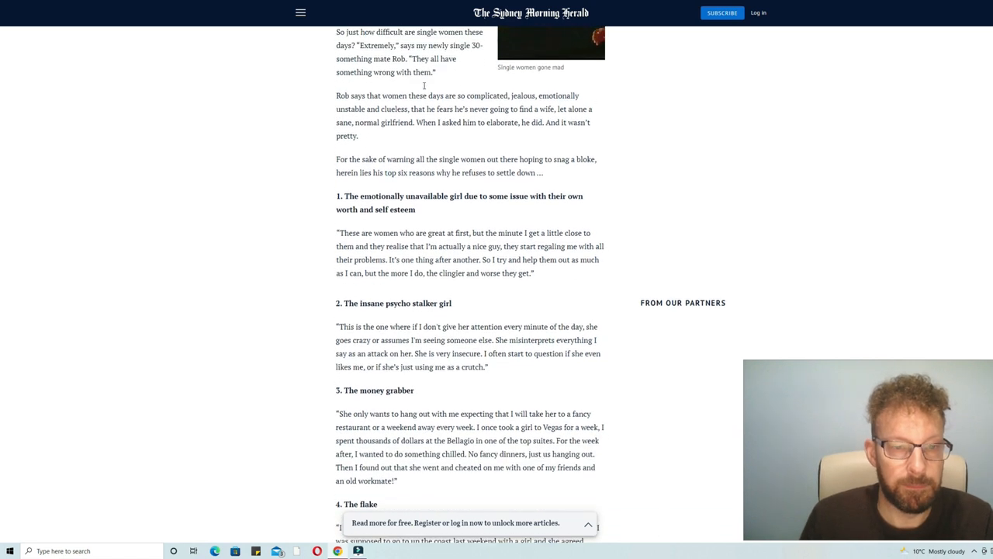
{"action": "scroll", "scroll_direction": "up", "scroll_amount": 3}
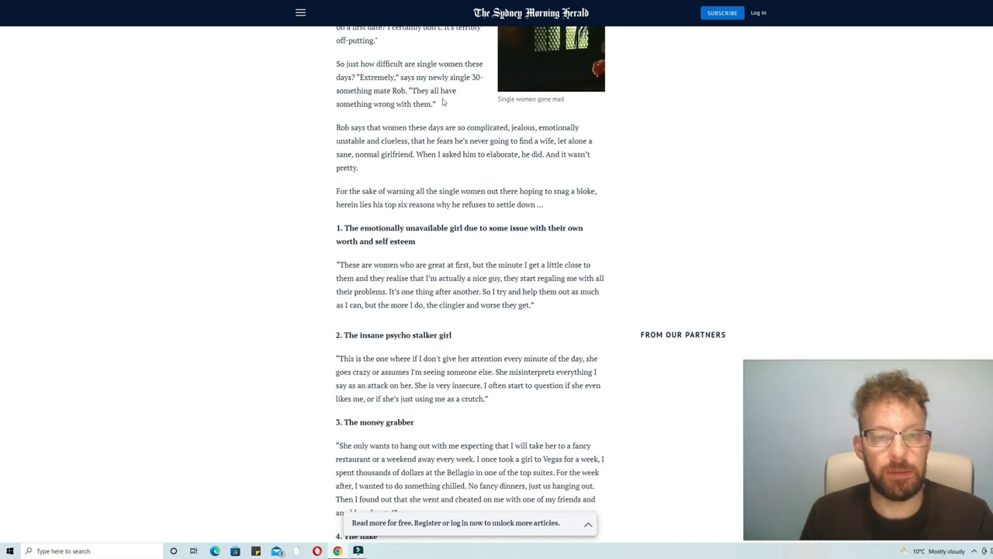
{"action": "mouse_move", "coordinate": [503, 118]}
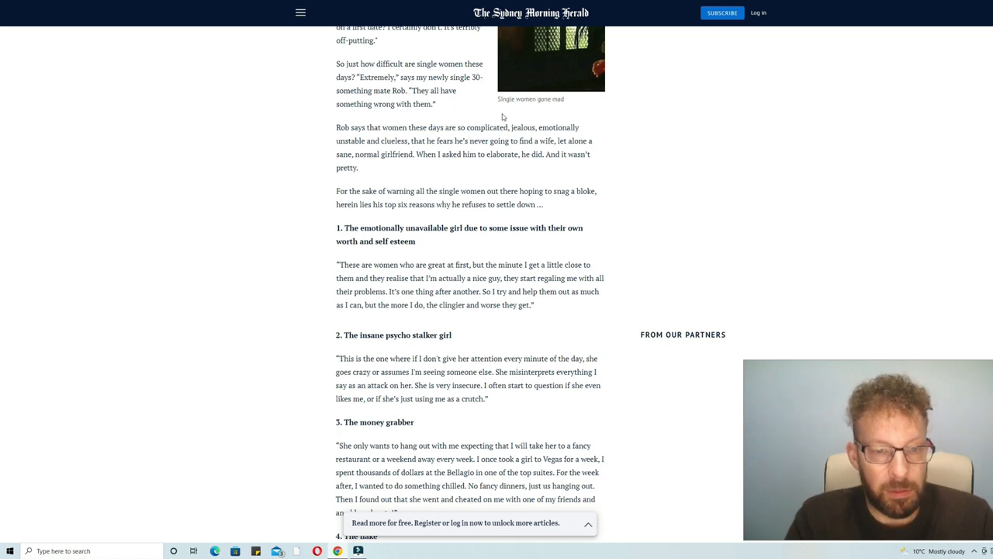
{"action": "mouse_move", "coordinate": [493, 116]}
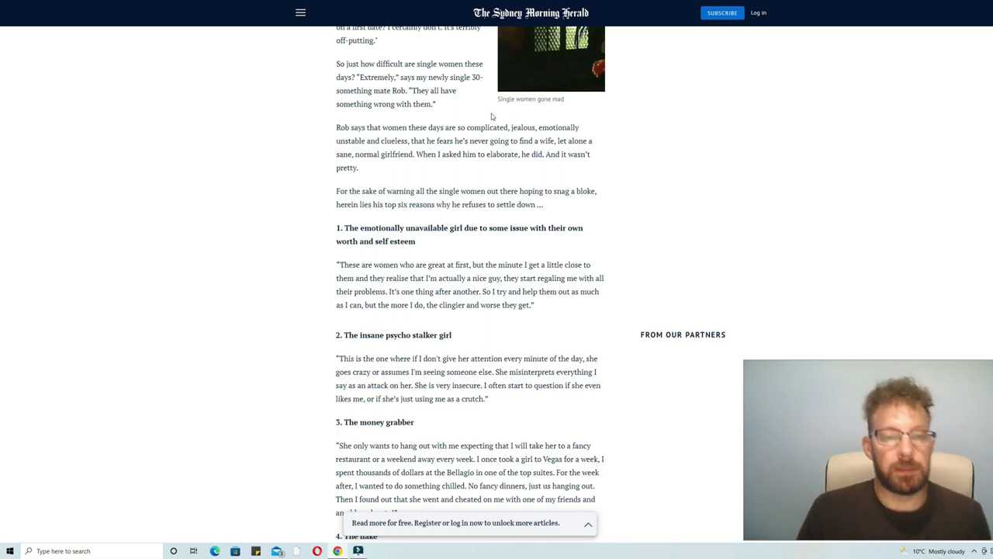
{"action": "scroll", "scroll_direction": "down", "scroll_amount": 3}
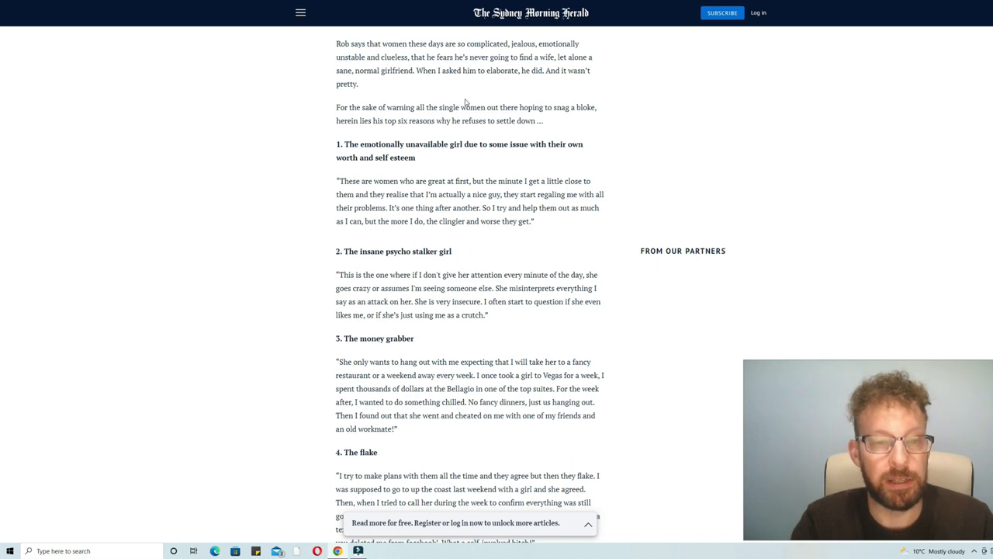
{"action": "mouse_move", "coordinate": [426, 102]}
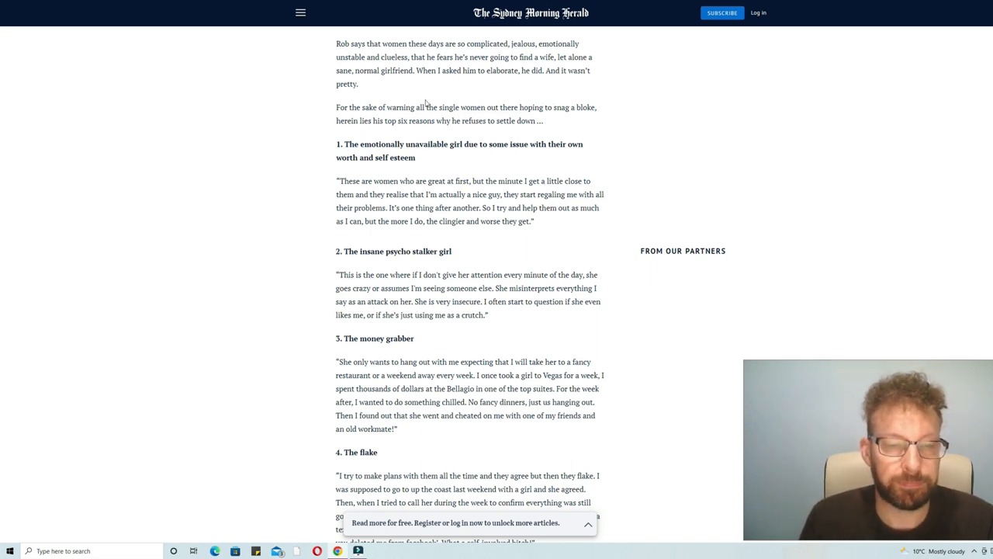
{"action": "mouse_move", "coordinate": [403, 69]}
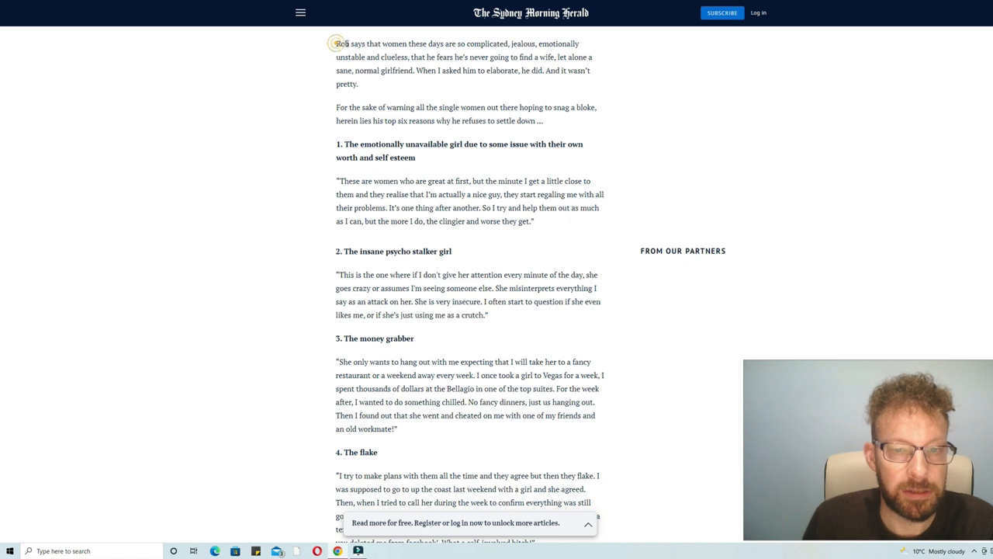
{"action": "left_click_drag", "start_coordinate": [335, 44], "coordinate": [357, 84]}
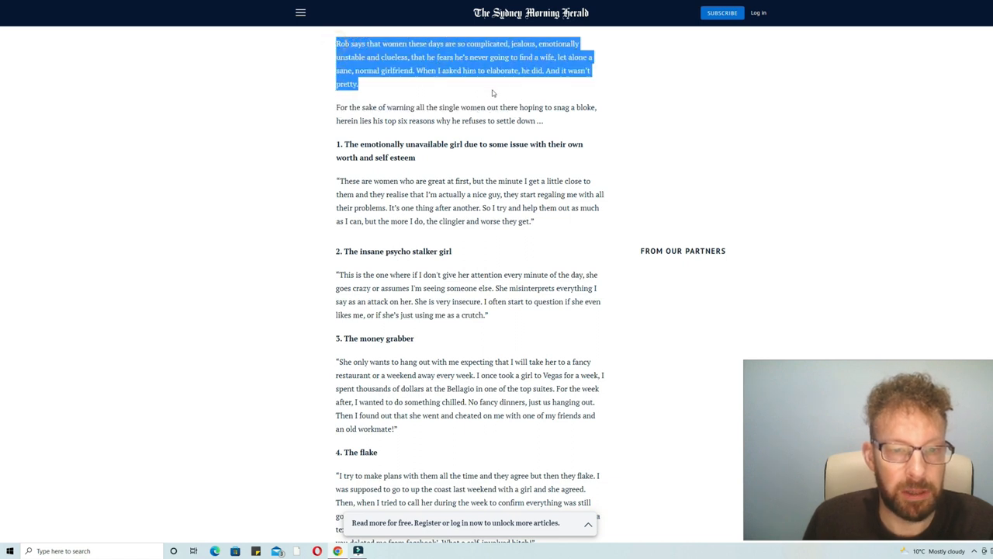
{"action": "mouse_move", "coordinate": [517, 84]}
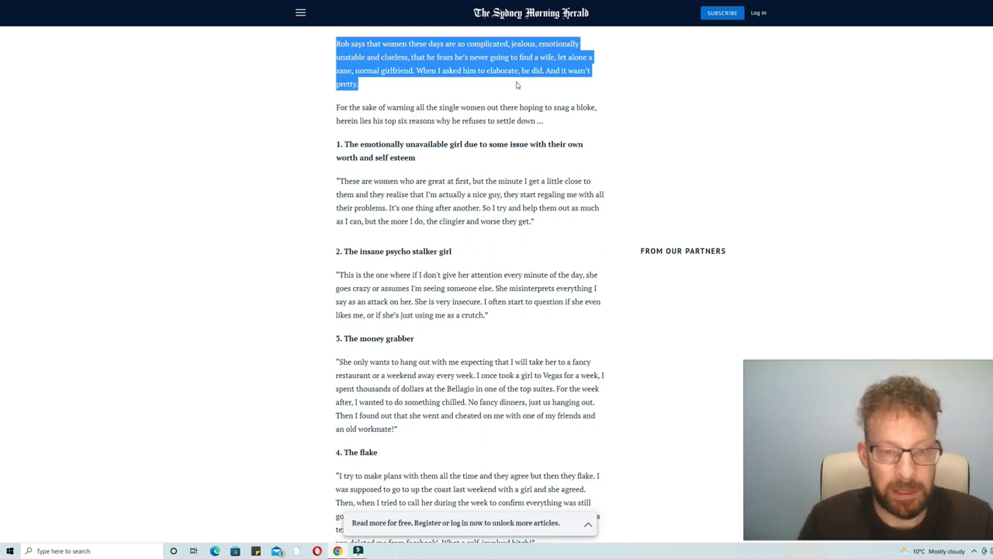
{"action": "mouse_move", "coordinate": [519, 81]}
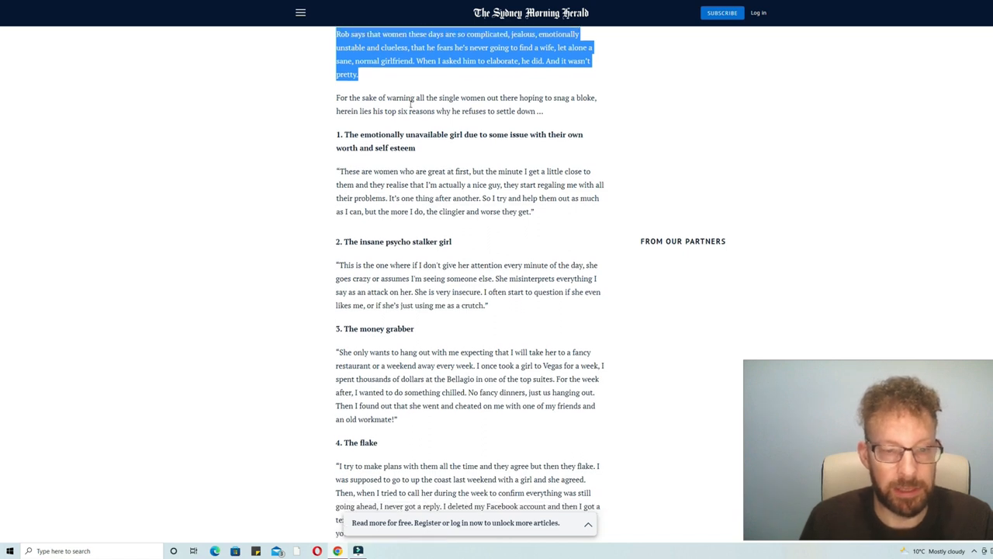
{"action": "scroll", "scroll_direction": "down", "scroll_amount": 3}
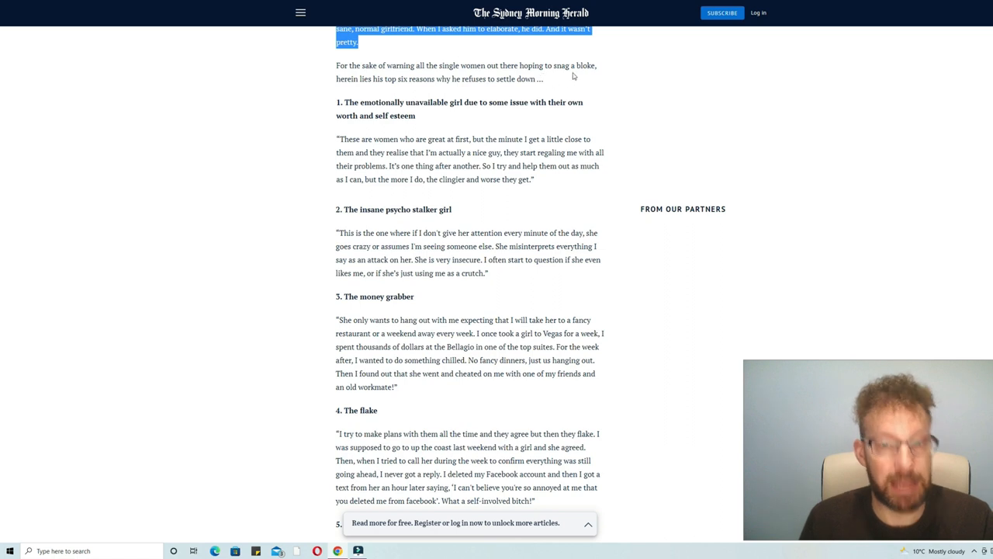
{"action": "mouse_move", "coordinate": [398, 93]}
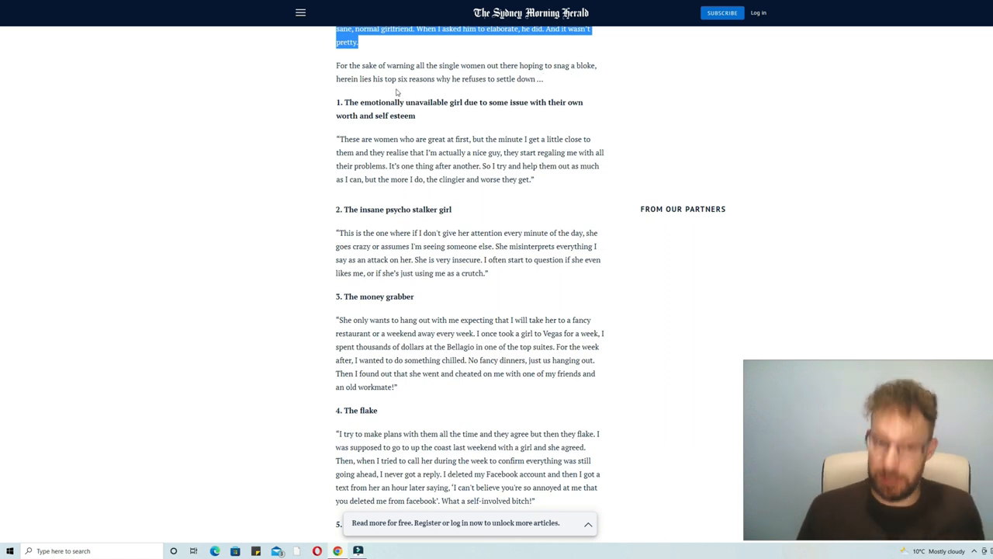
{"action": "mouse_move", "coordinate": [406, 93]}
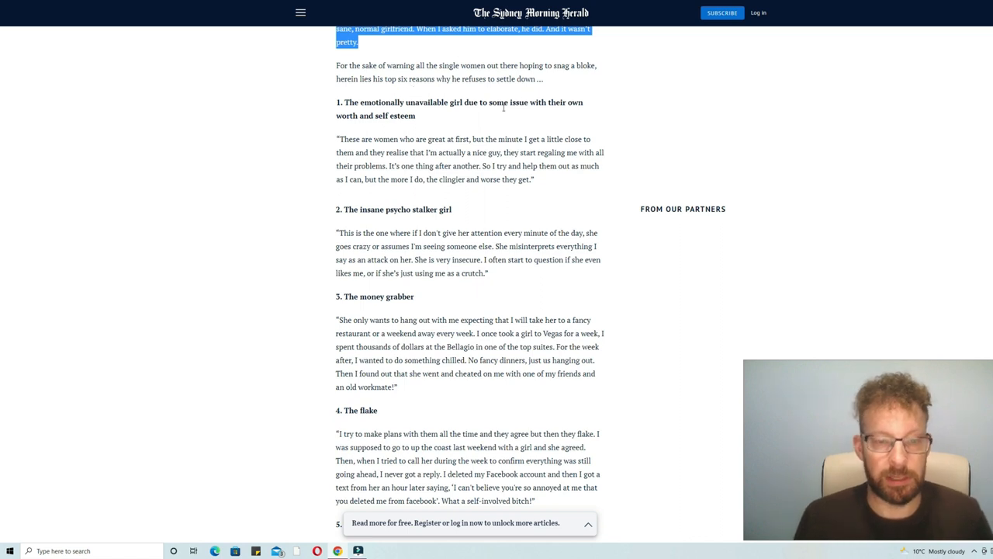
{"action": "mouse_move", "coordinate": [503, 124]}
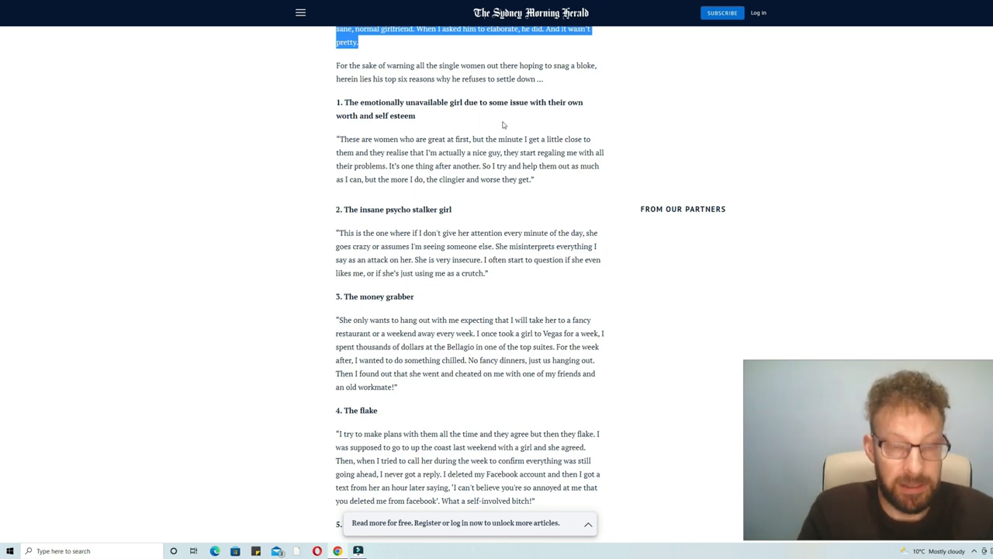
{"action": "mouse_move", "coordinate": [481, 115]}
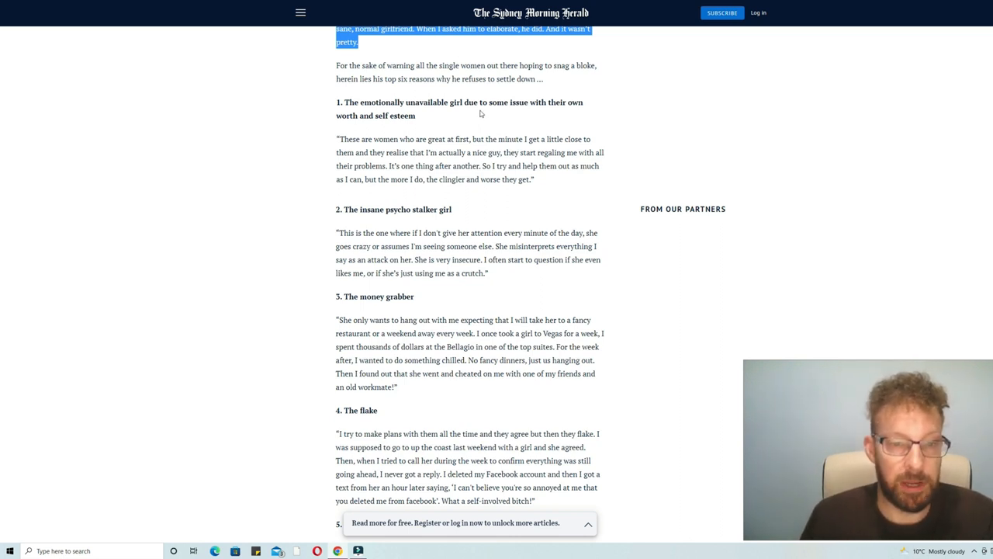
{"action": "mouse_move", "coordinate": [431, 127]}
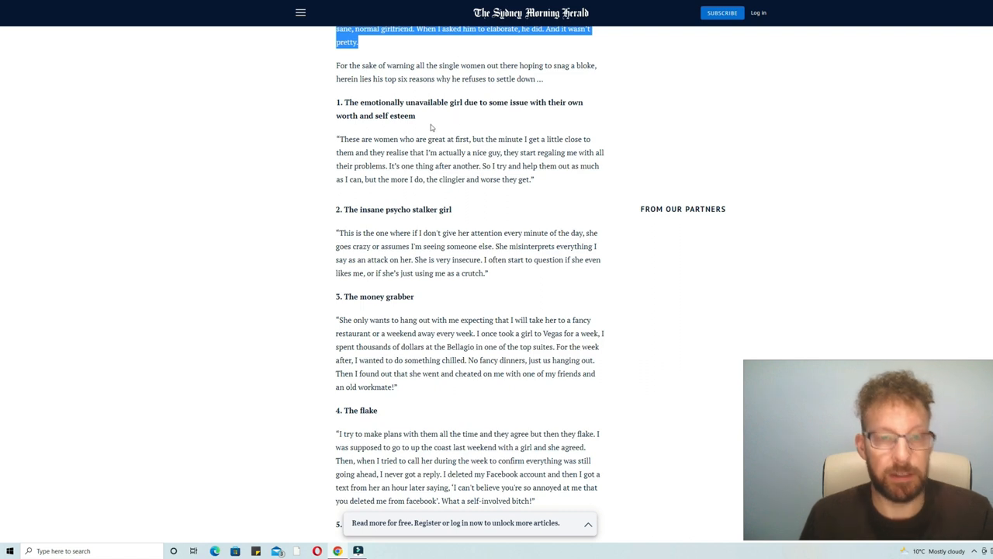
{"action": "mouse_move", "coordinate": [458, 123]}
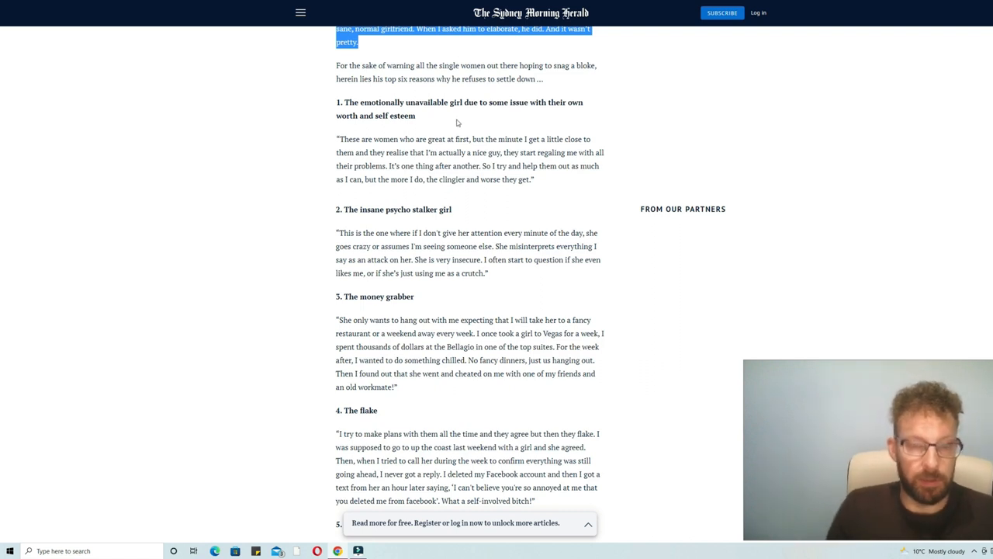
{"action": "mouse_move", "coordinate": [468, 118]}
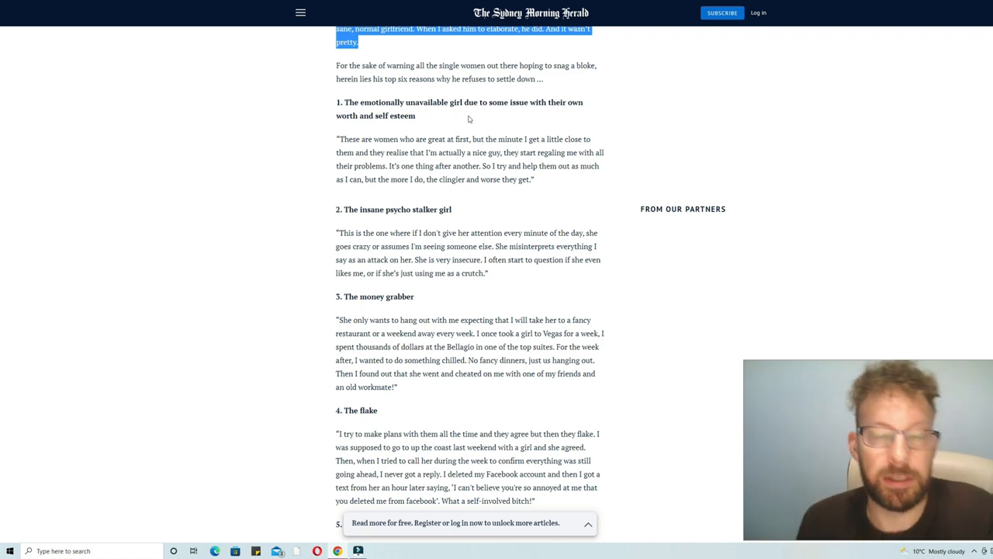
- Scroll down so the fifth reason, the jealous control freak, comes into view
{"action": "scroll", "scroll_direction": "down", "scroll_amount": 3}
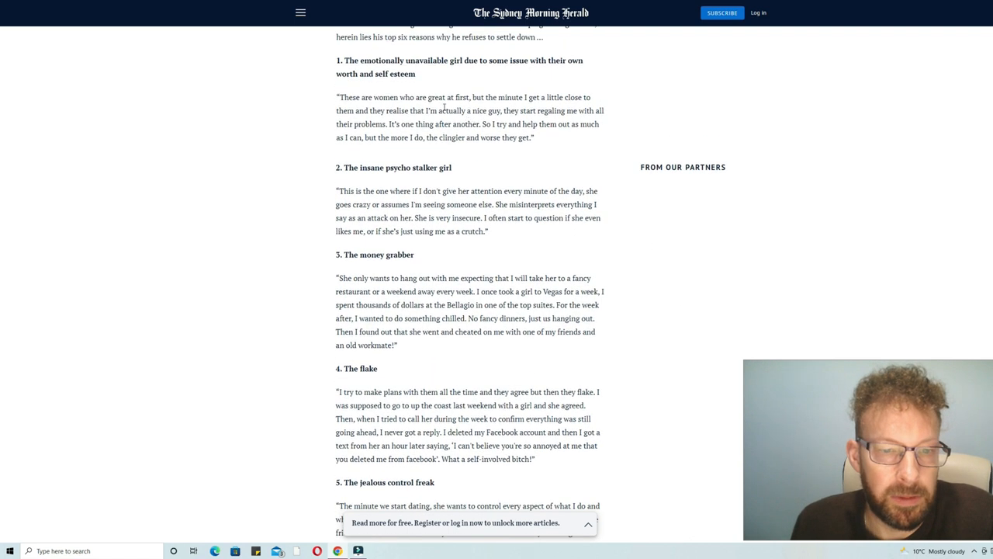
{"action": "mouse_move", "coordinate": [475, 77]}
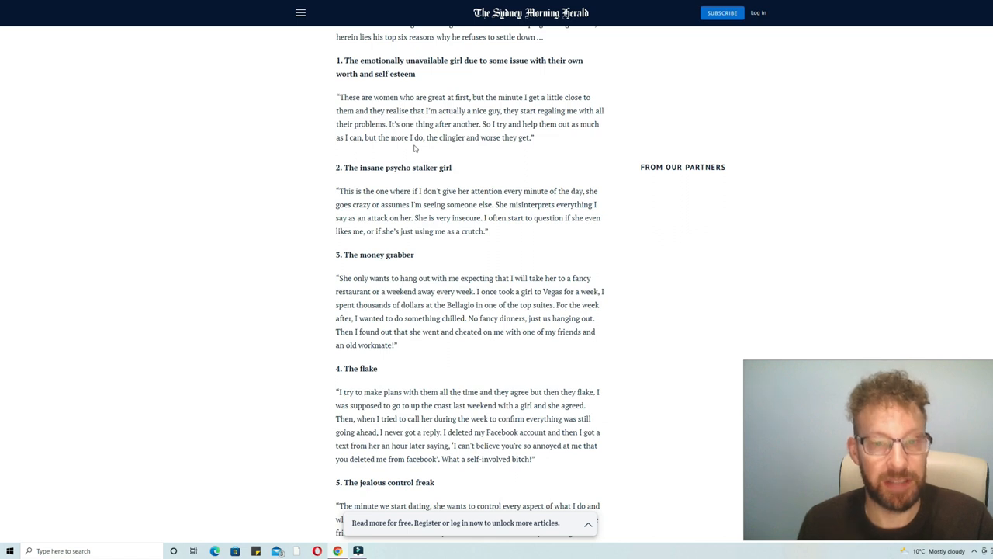
{"action": "mouse_move", "coordinate": [484, 149]}
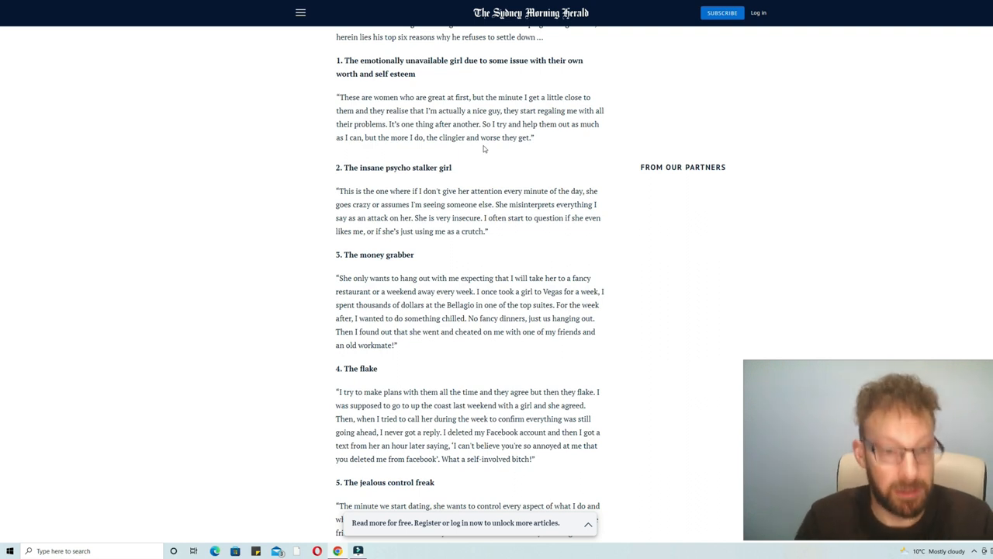
- Scroll to the full jealous control freak quote and the start of the sixth reason about Facebook status
{"action": "scroll", "scroll_direction": "down", "scroll_amount": 3}
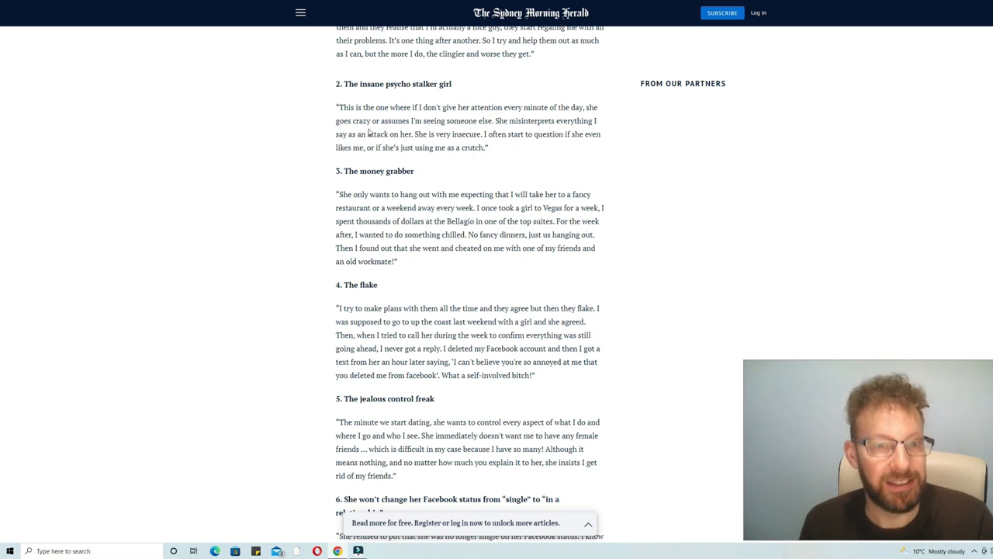
{"action": "mouse_move", "coordinate": [382, 121]}
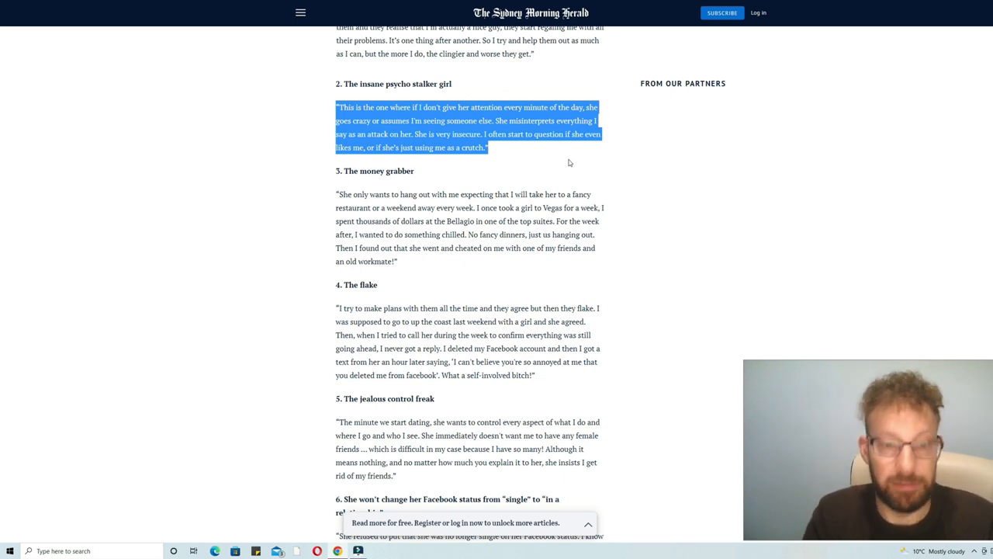
- Reach the article's end, then highlight and clear the money grabber quote twice, once including The flake heading
{"action": "scroll", "scroll_direction": "down", "scroll_amount": 3}
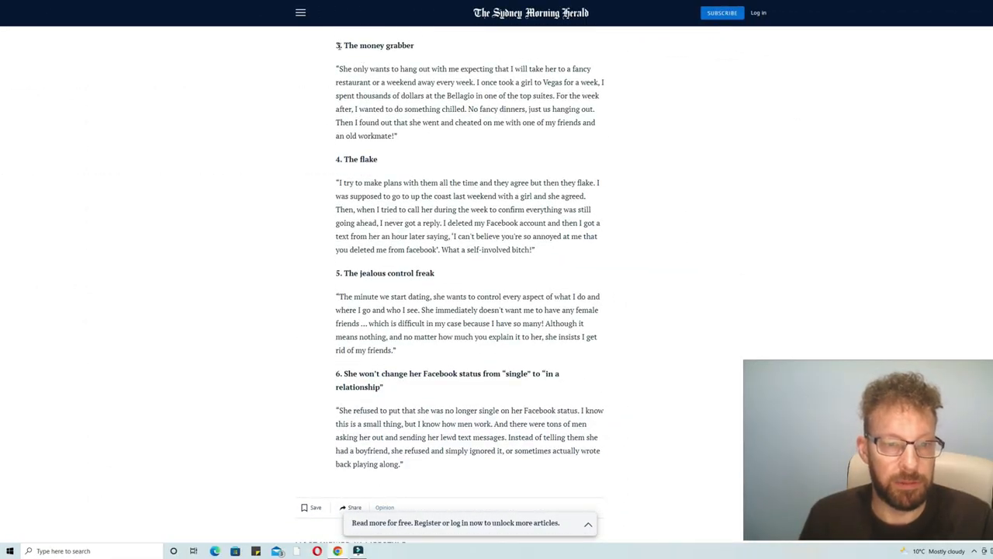
{"action": "left_click_drag", "start_coordinate": [335, 45], "coordinate": [397, 136]}
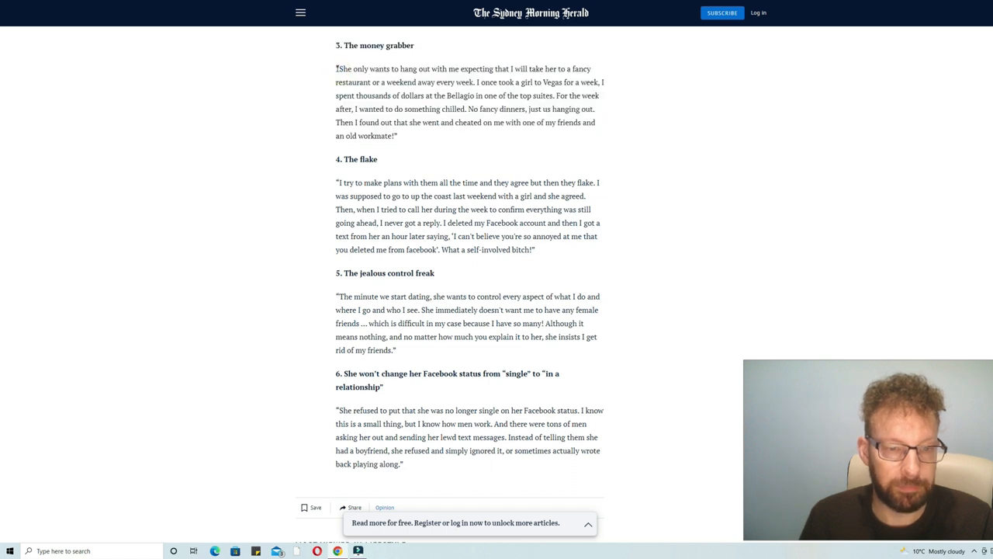
{"action": "left_click_drag", "start_coordinate": [335, 68], "coordinate": [397, 137]}
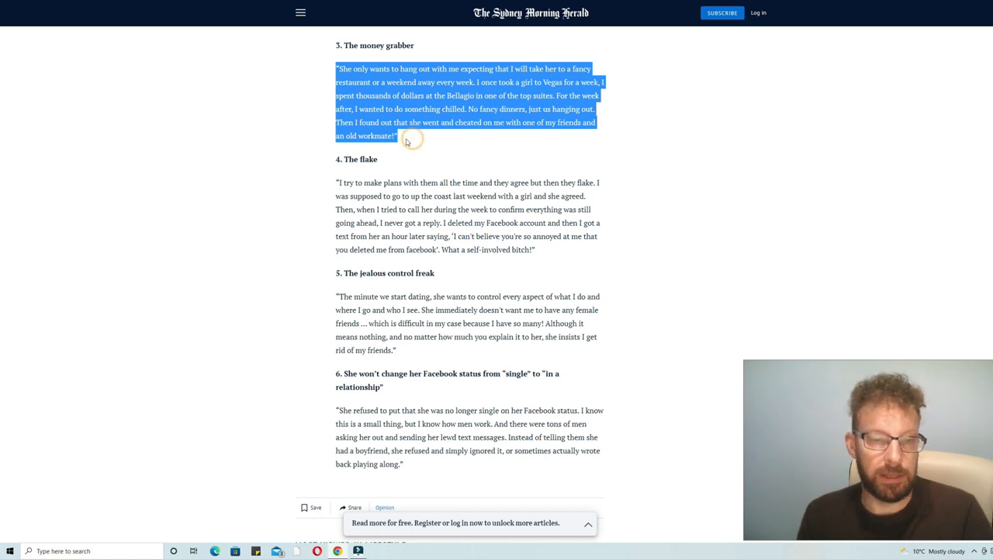
{"action": "left_click", "coordinate": [407, 140]}
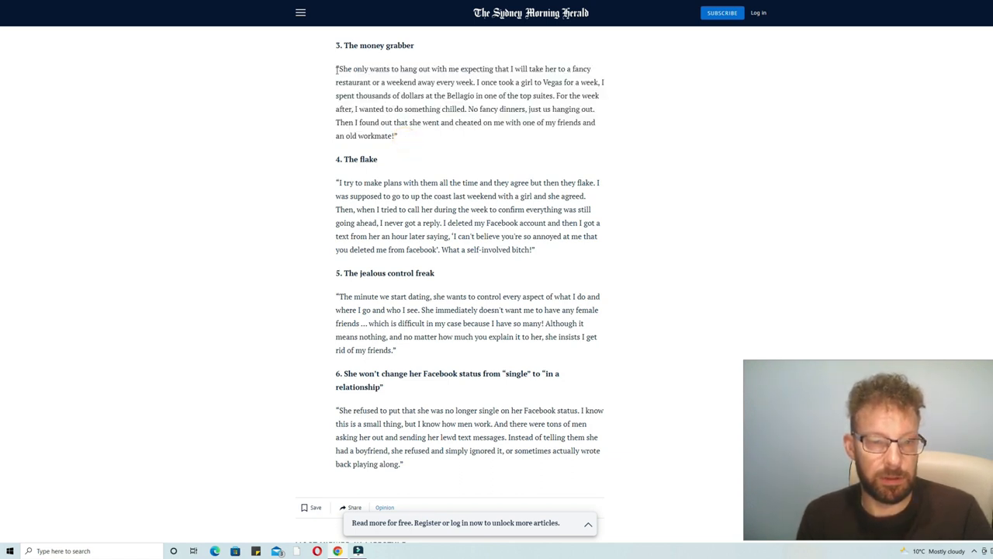
{"action": "left_click_drag", "start_coordinate": [335, 69], "coordinate": [367, 158]}
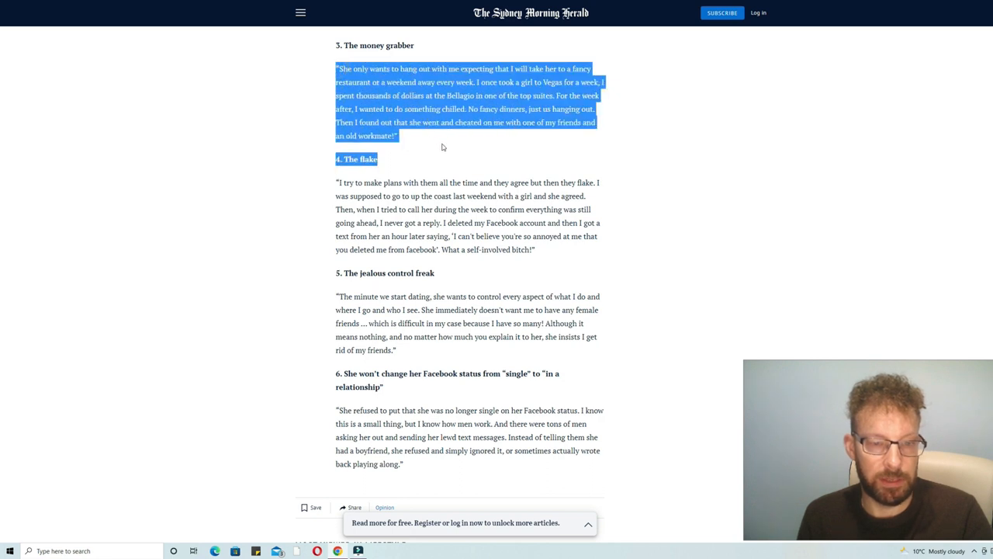
{"action": "left_click", "coordinate": [419, 135]}
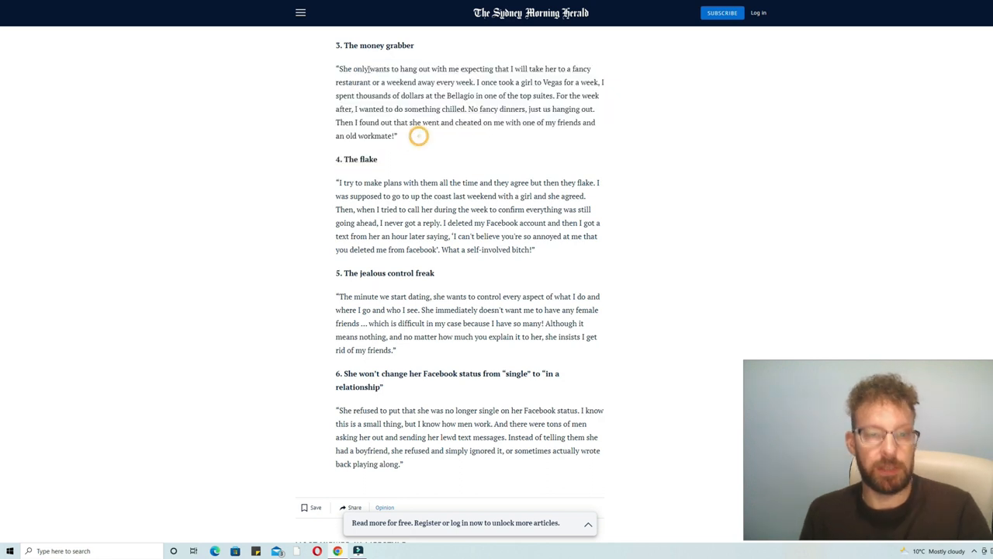
{"action": "scroll", "scroll_direction": "down", "scroll_amount": 3}
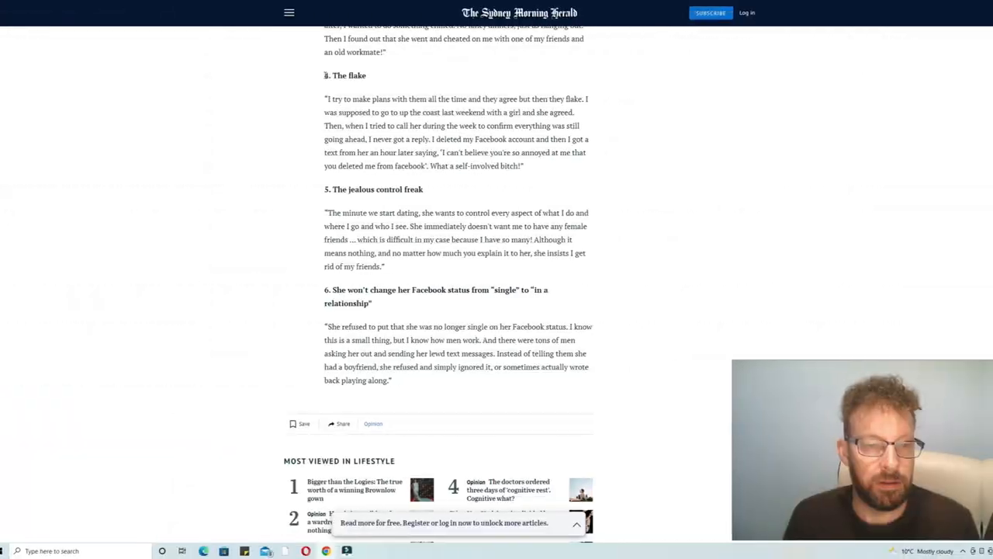
{"action": "left_click_drag", "start_coordinate": [324, 74], "coordinate": [534, 165]}
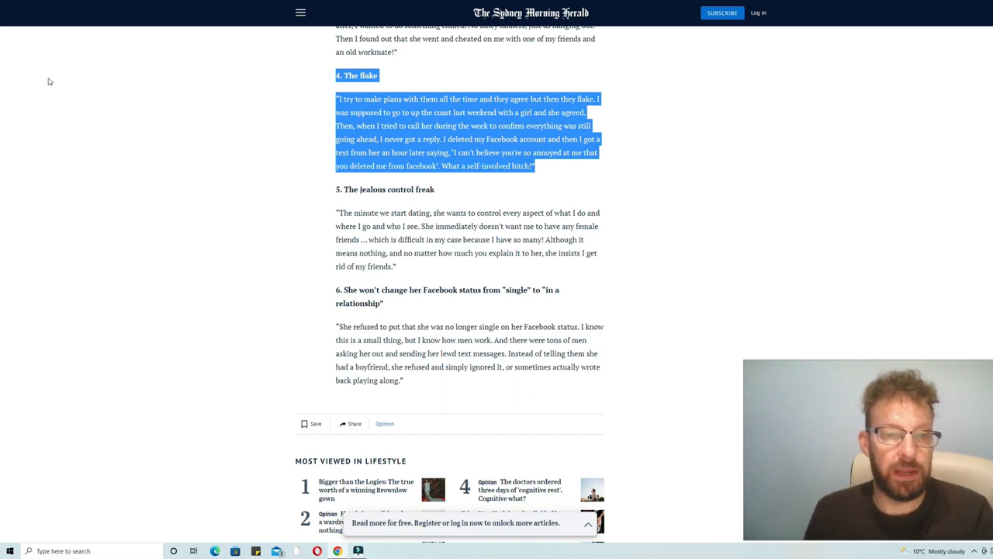
{"action": "left_click", "coordinate": [552, 167]}
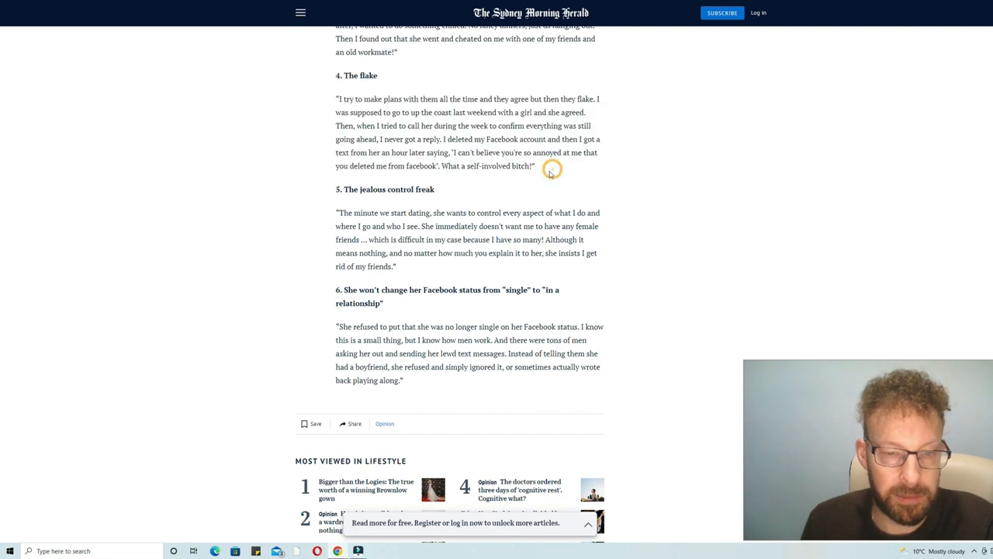
{"action": "mouse_move", "coordinate": [484, 183]}
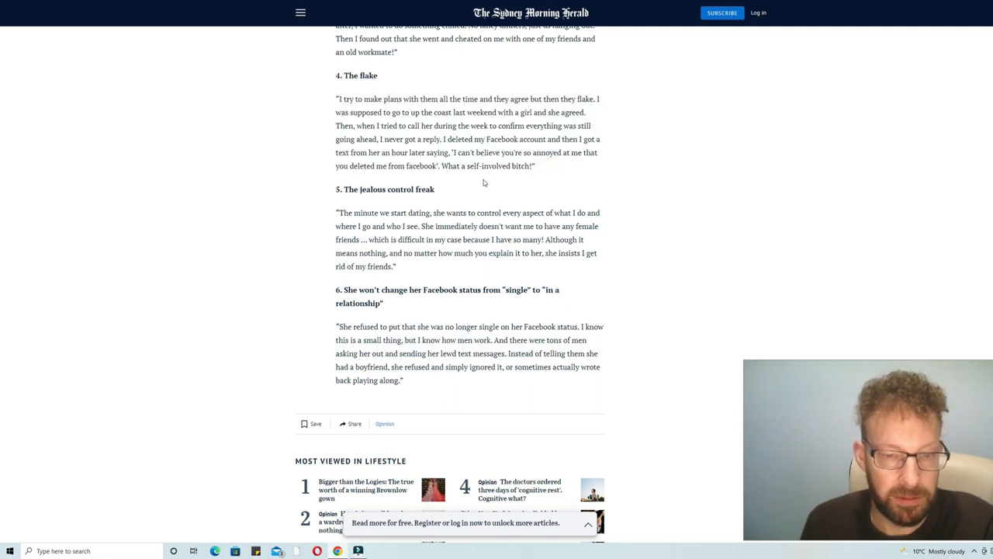
{"action": "mouse_move", "coordinate": [282, 149]}
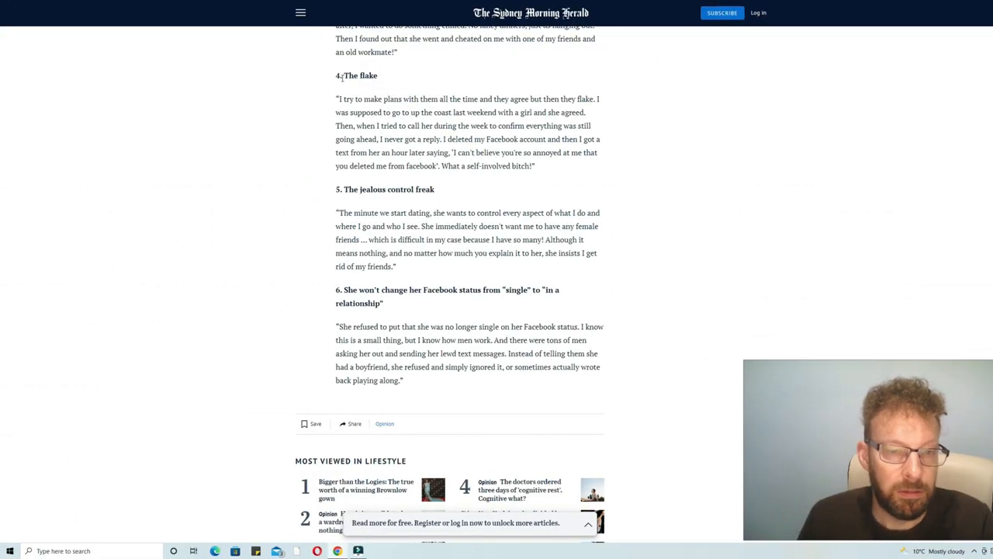
- Highlight 'The jealous control freak' heading together with its full quote
{"action": "scroll", "scroll_direction": "down", "scroll_amount": 3}
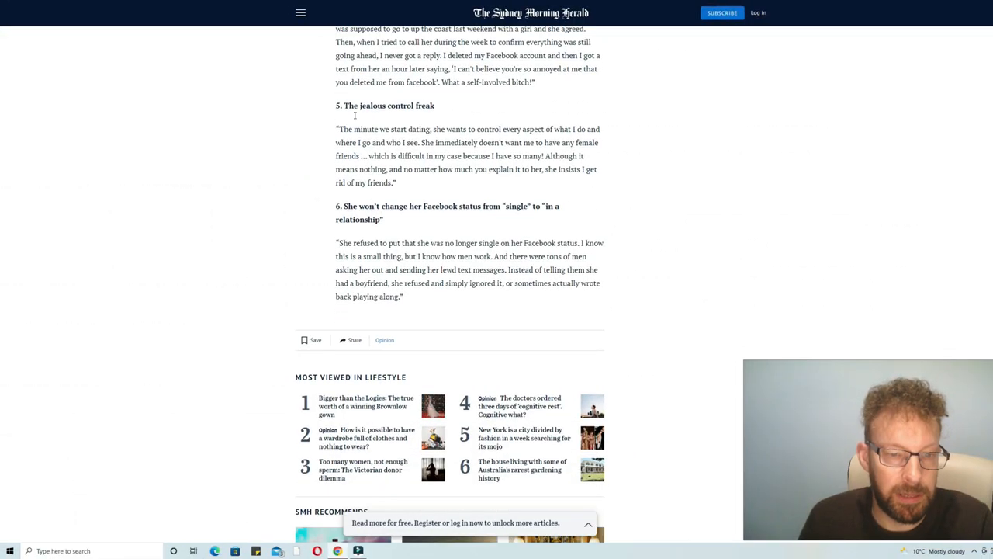
{"action": "scroll", "scroll_direction": "down", "scroll_amount": 3}
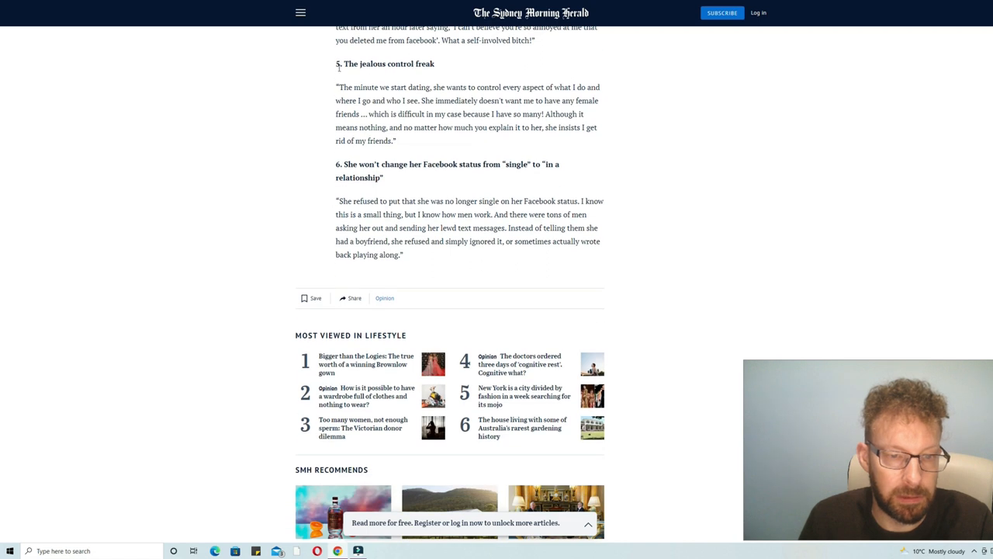
{"action": "left_click_drag", "start_coordinate": [337, 64], "coordinate": [395, 140]}
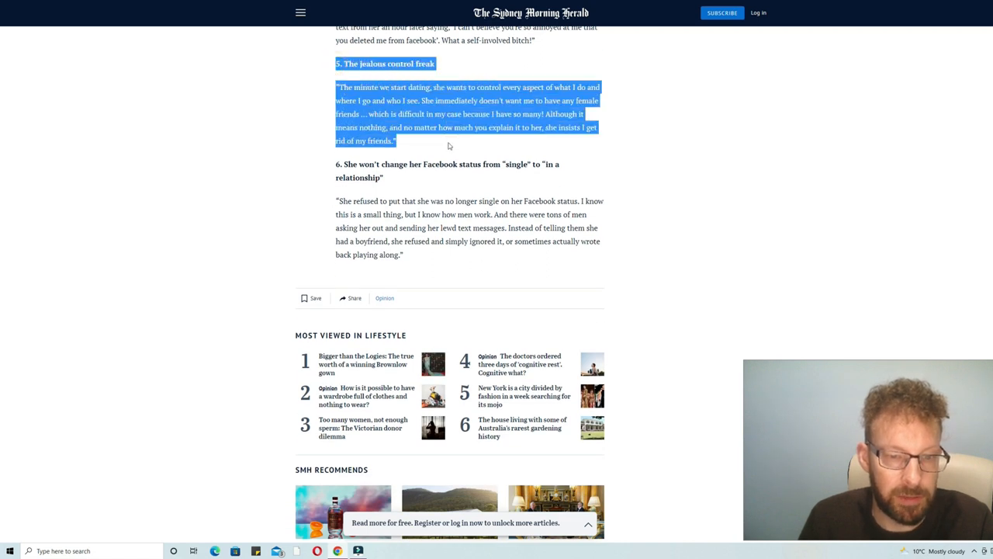
{"action": "mouse_move", "coordinate": [453, 162]}
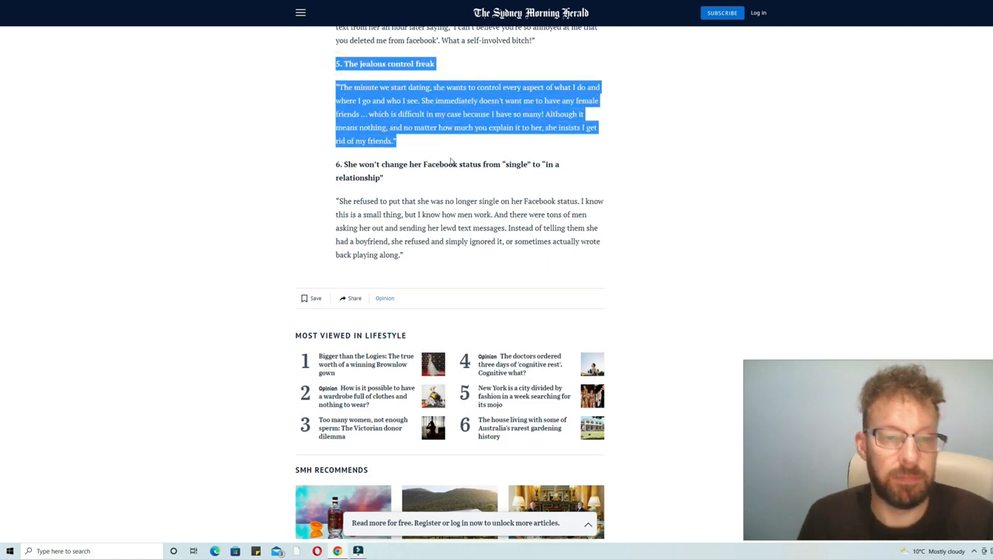
{"action": "mouse_move", "coordinate": [782, 116]}
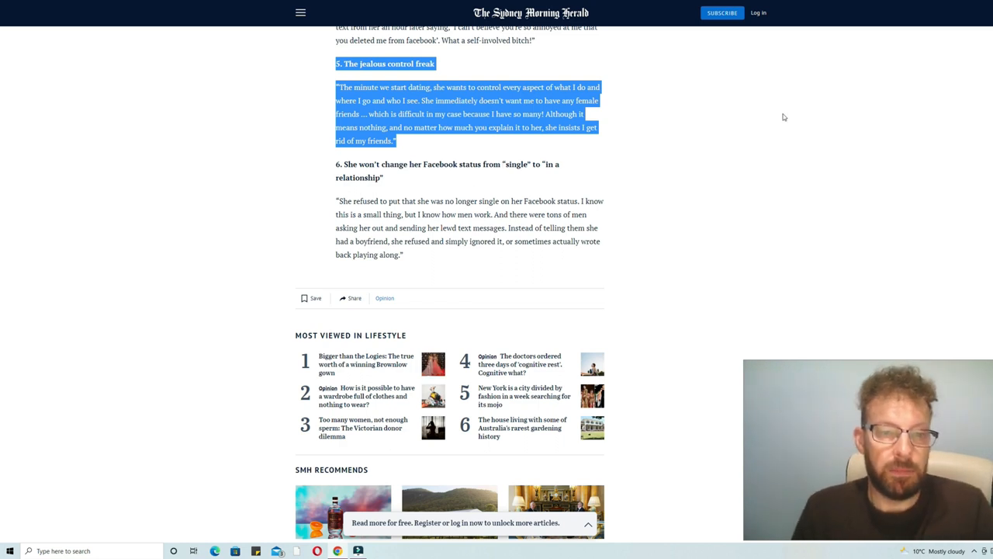
{"action": "mouse_move", "coordinate": [751, 158]}
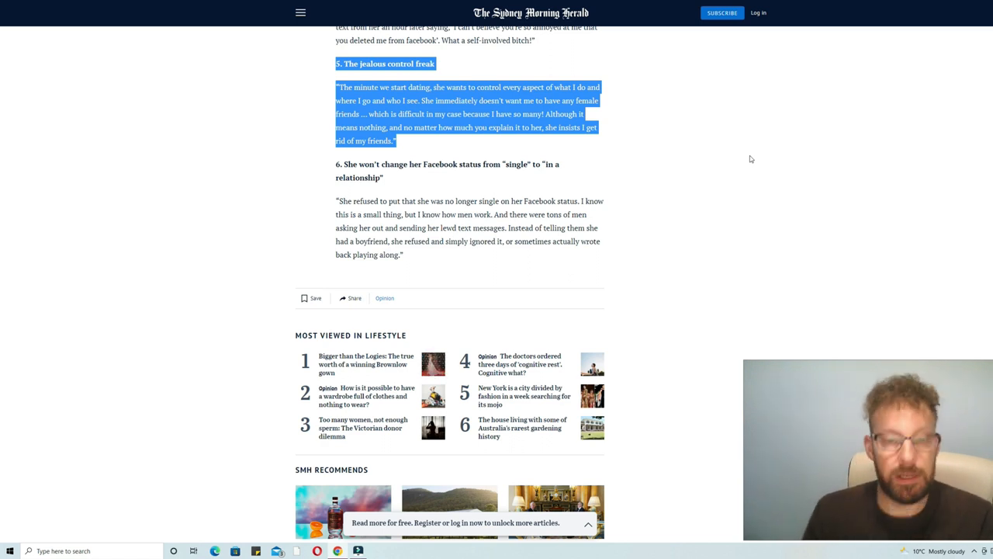
{"action": "mouse_move", "coordinate": [757, 170]}
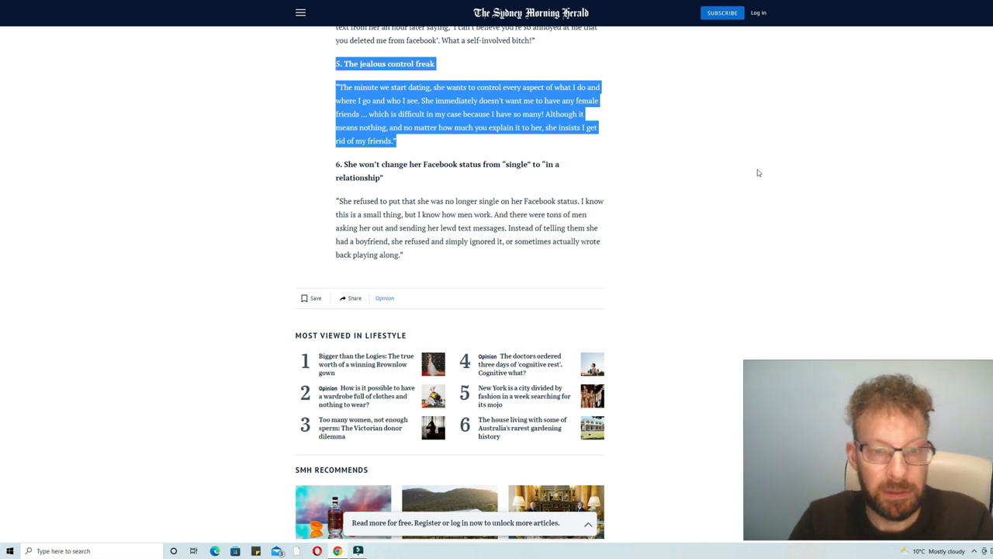
{"action": "mouse_move", "coordinate": [447, 144]}
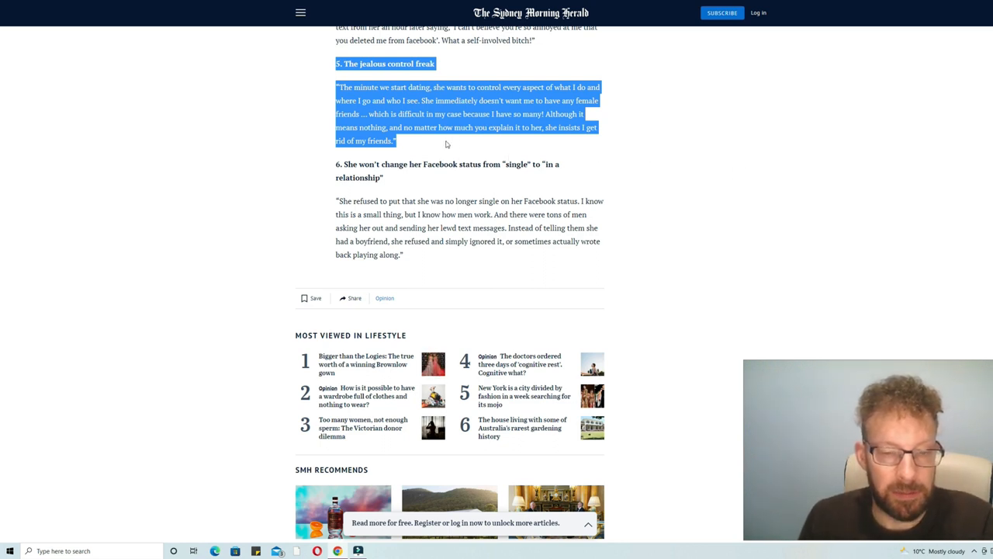
{"action": "mouse_move", "coordinate": [540, 137]}
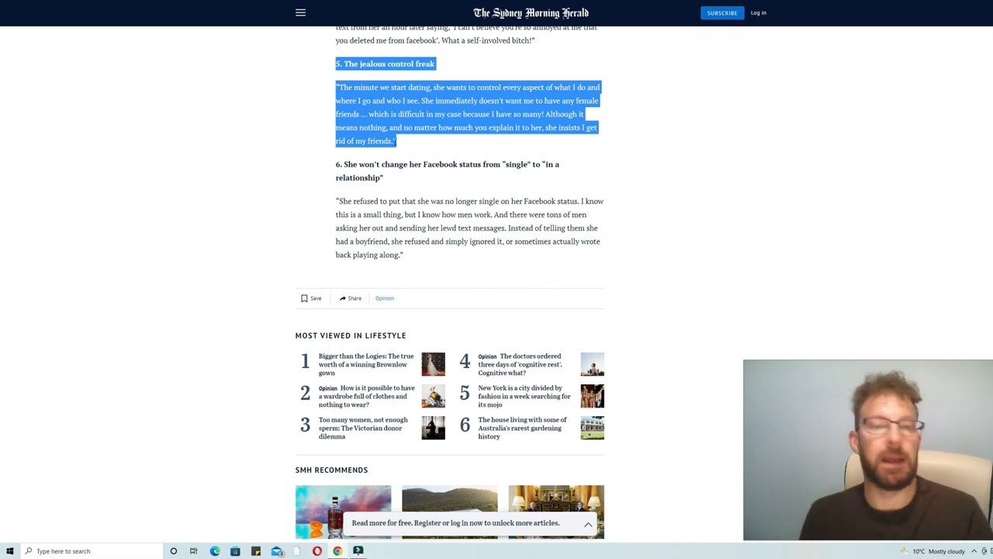
- Scroll through to the sixth reason about Facebook status, then back up to the money grabber
{"action": "scroll", "scroll_direction": "down", "scroll_amount": 3}
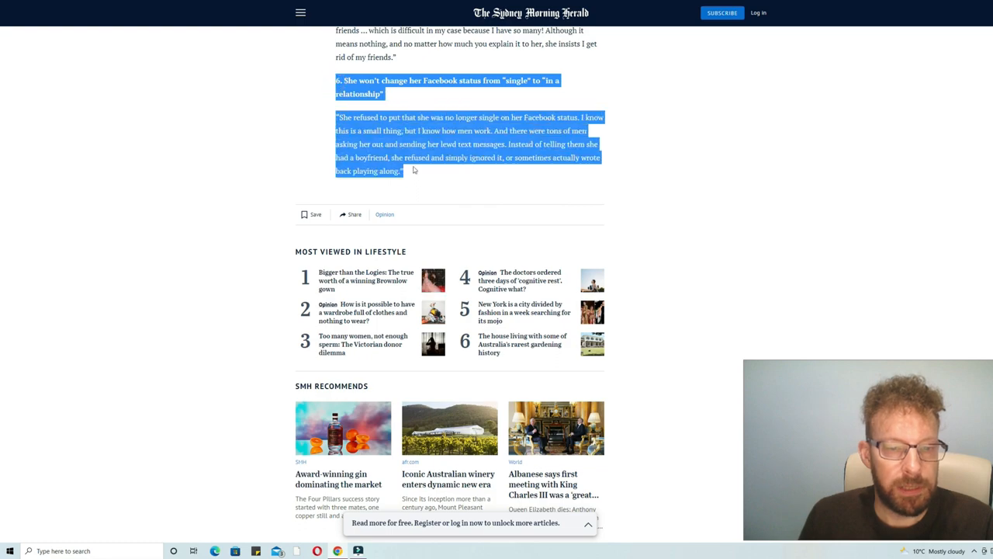
{"action": "mouse_move", "coordinate": [422, 196]}
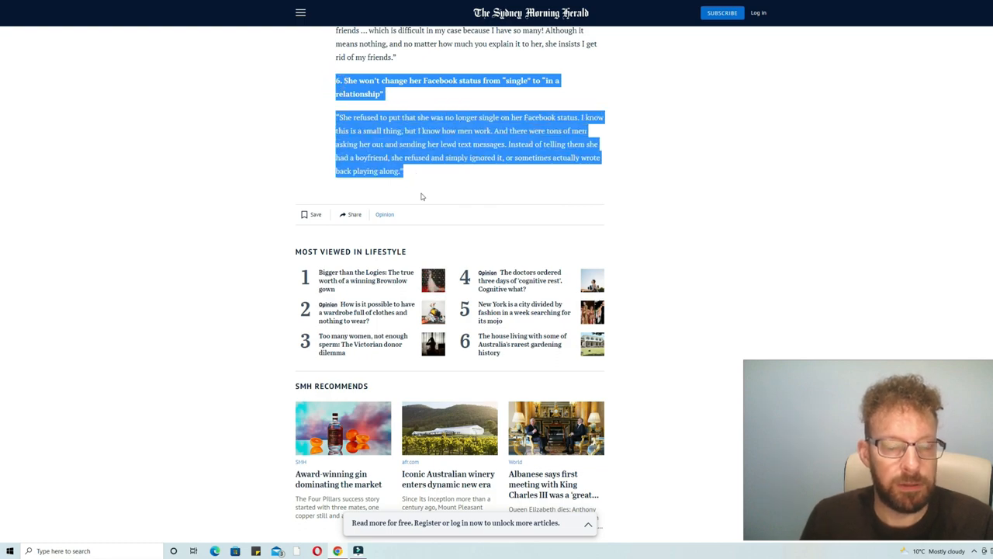
{"action": "scroll", "scroll_direction": "up", "scroll_amount": 3}
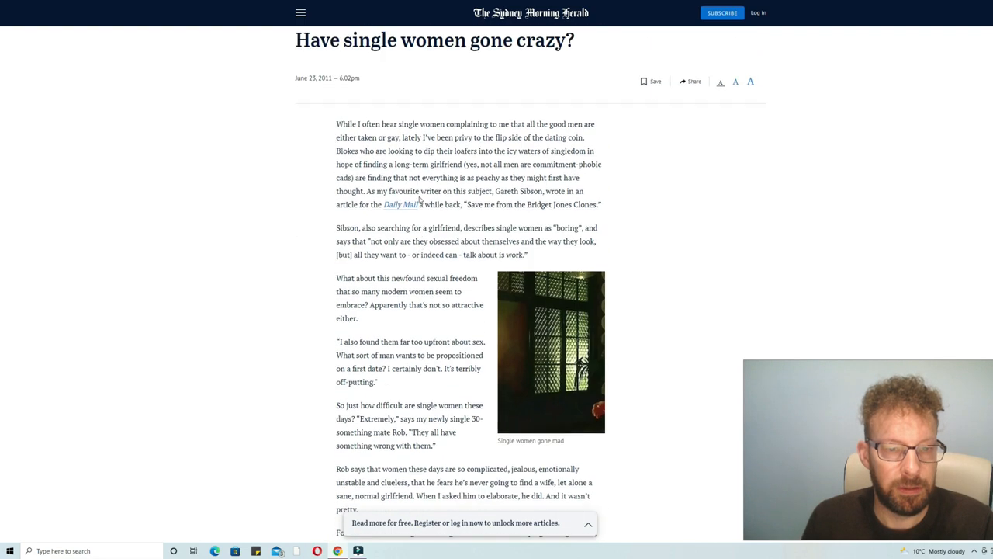
{"action": "scroll", "scroll_direction": "down", "scroll_amount": 3}
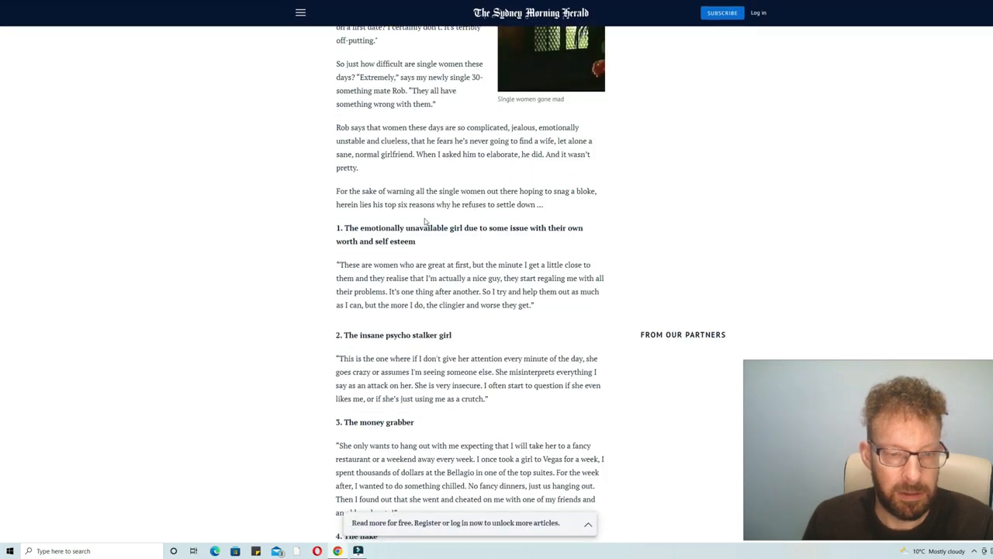
{"action": "scroll", "scroll_direction": "down", "scroll_amount": 3}
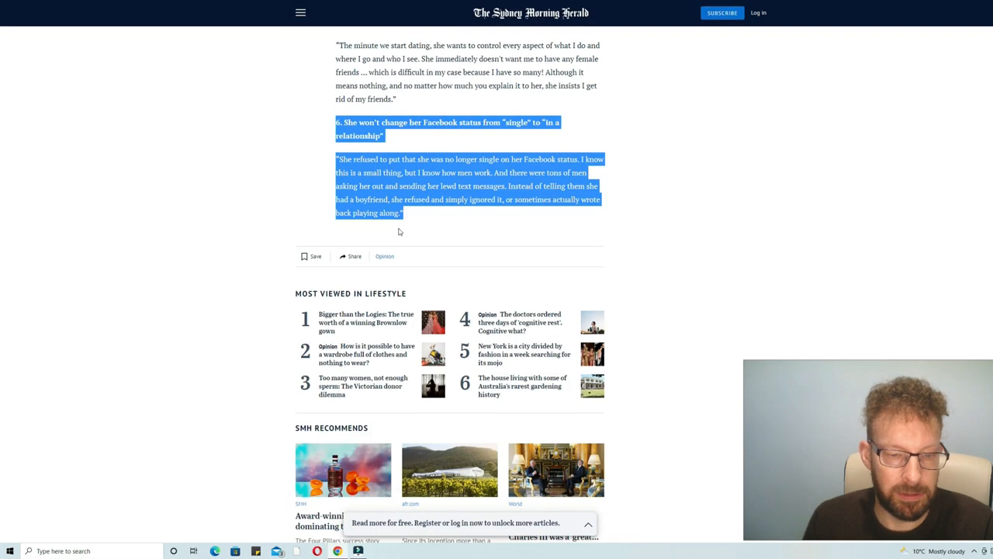
{"action": "scroll", "scroll_direction": "down", "scroll_amount": 3}
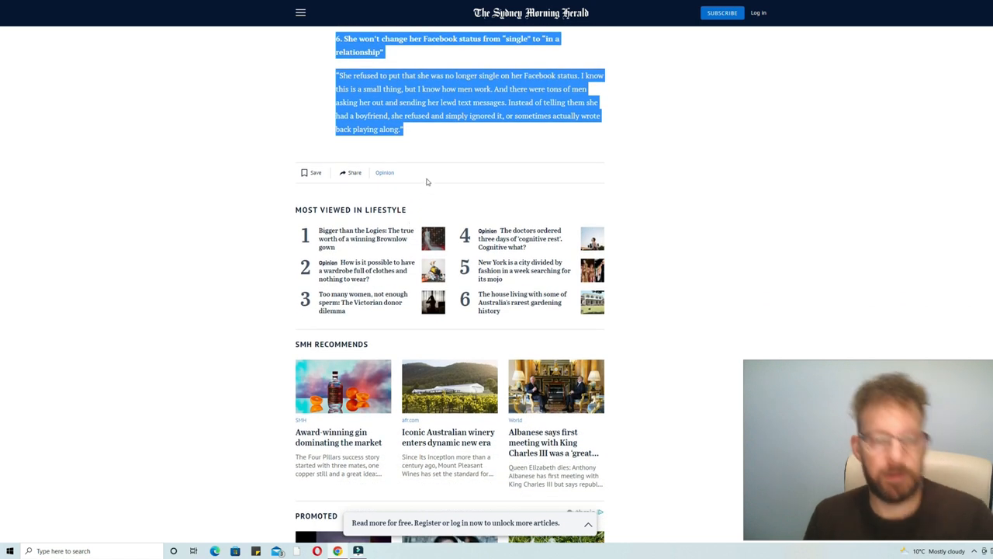
{"action": "mouse_move", "coordinate": [431, 154]}
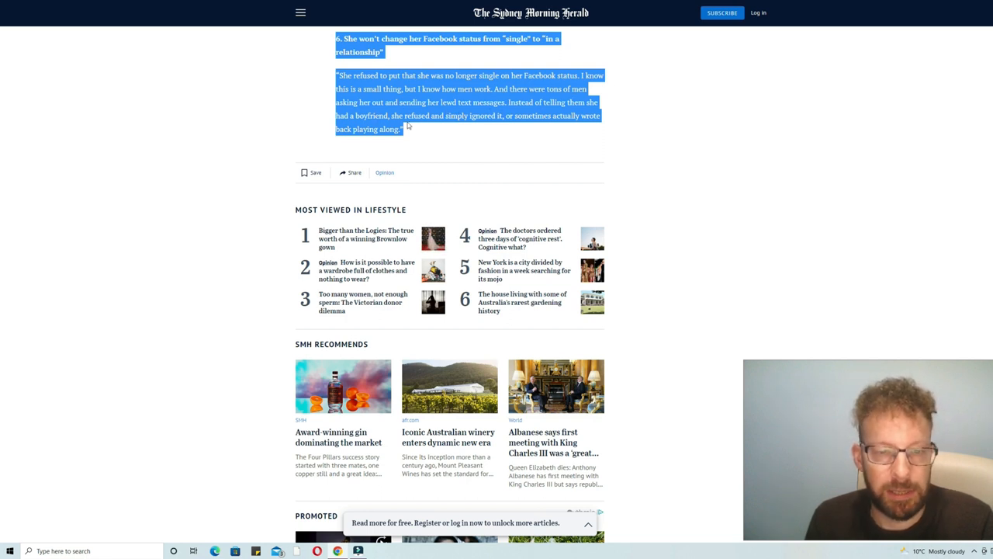
{"action": "mouse_move", "coordinate": [525, 128]}
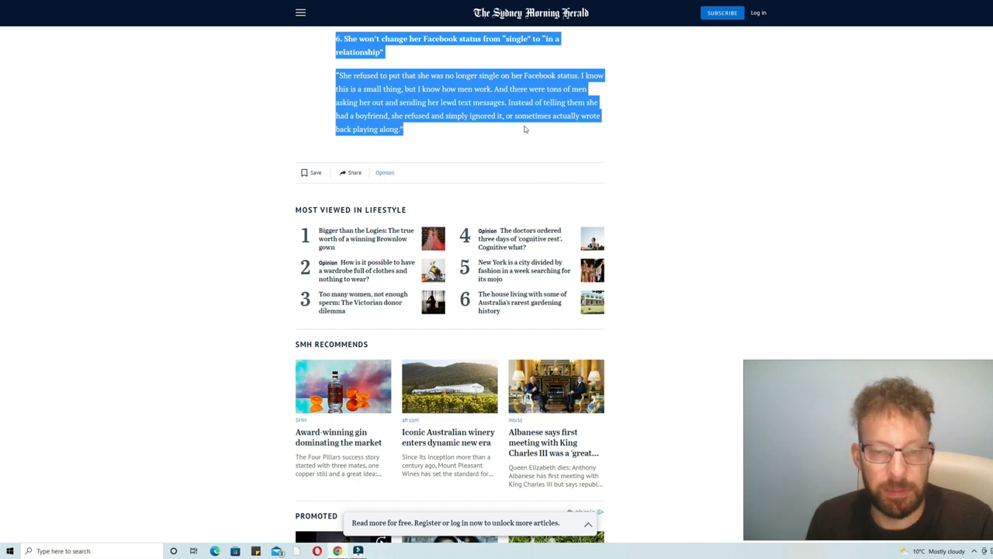
{"action": "mouse_move", "coordinate": [407, 142]}
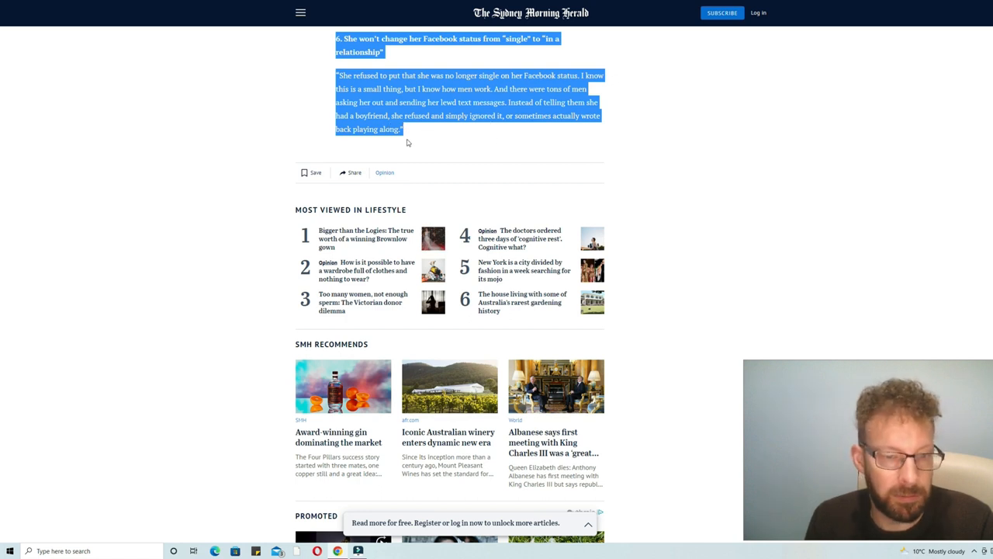
{"action": "mouse_move", "coordinate": [419, 131]}
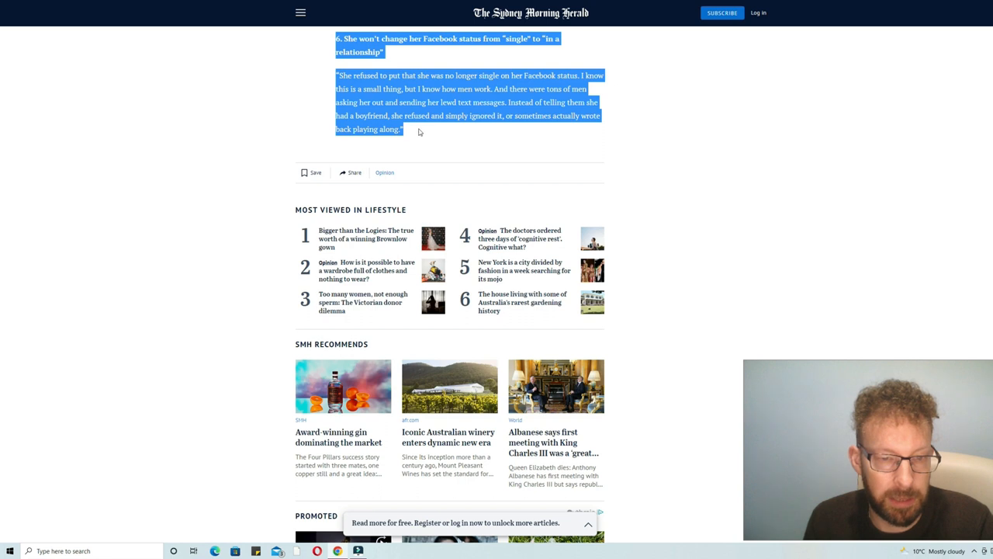
{"action": "mouse_move", "coordinate": [442, 137]}
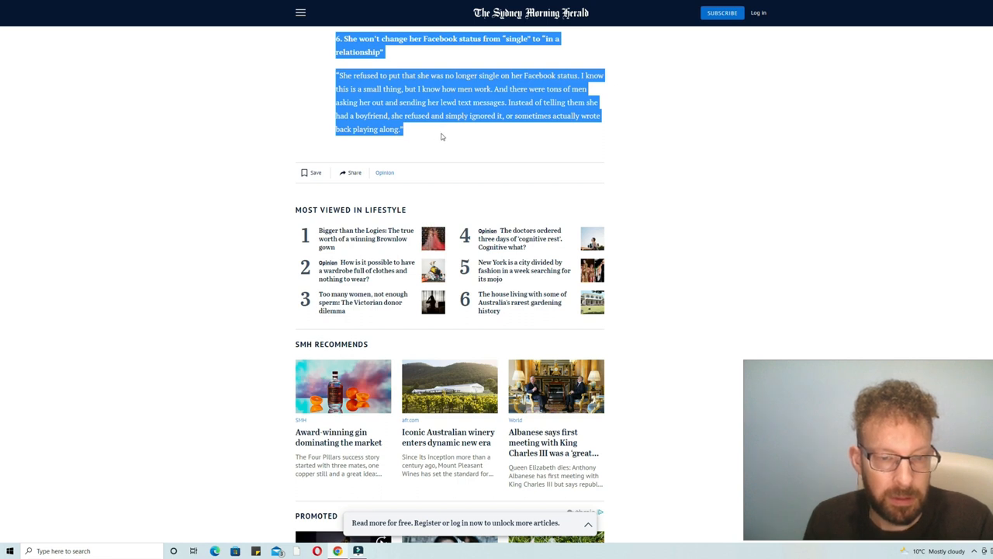
{"action": "scroll", "scroll_direction": "up", "scroll_amount": 3}
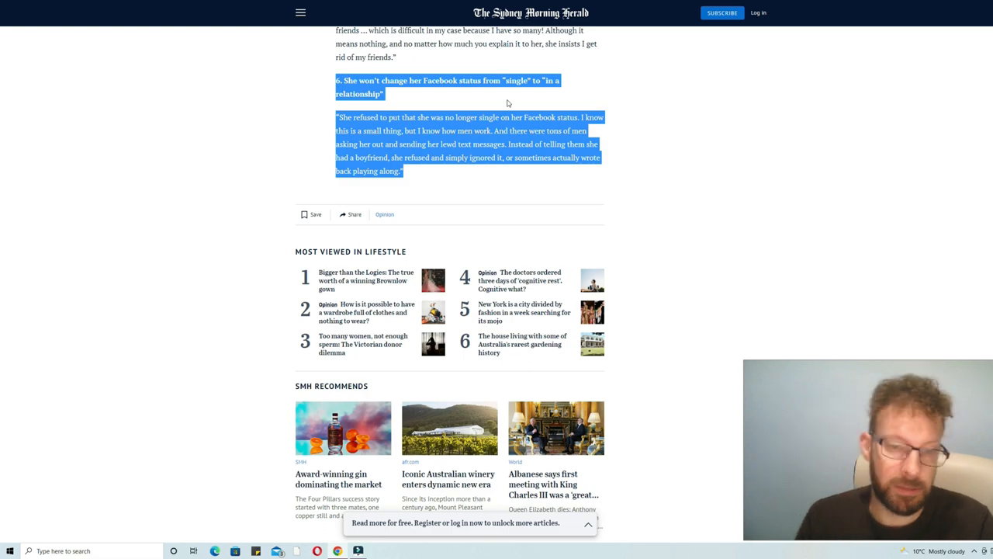
{"action": "scroll", "scroll_direction": "up", "scroll_amount": 3}
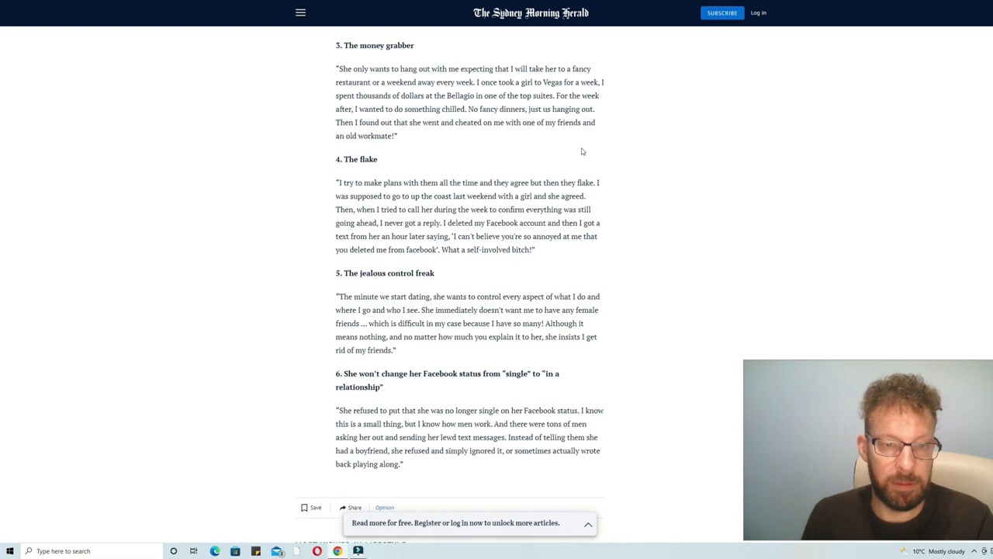
- Return to the headline, then scroll down to Rob's introduction and reasons one through four
{"action": "scroll", "scroll_direction": "up", "scroll_amount": 3}
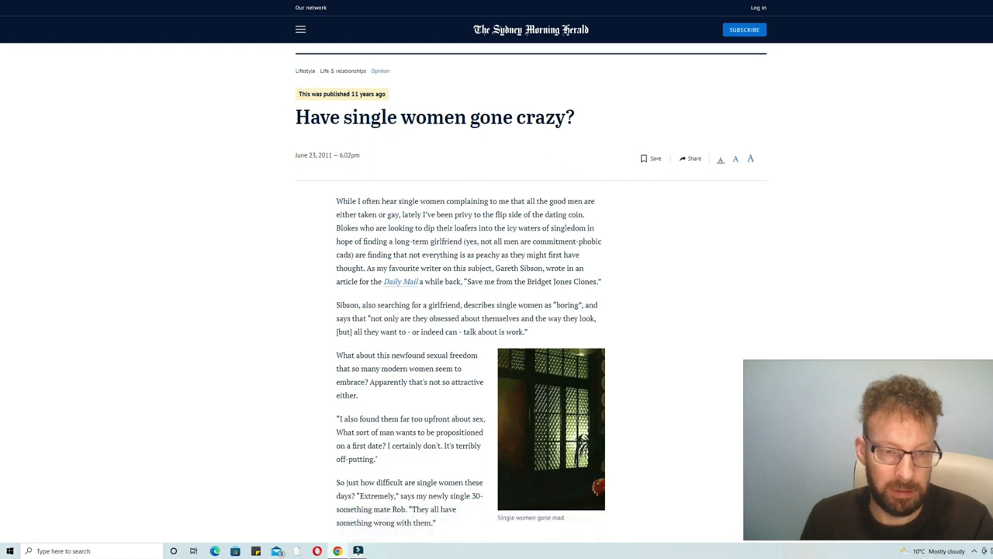
{"action": "scroll", "scroll_direction": "down", "scroll_amount": 3}
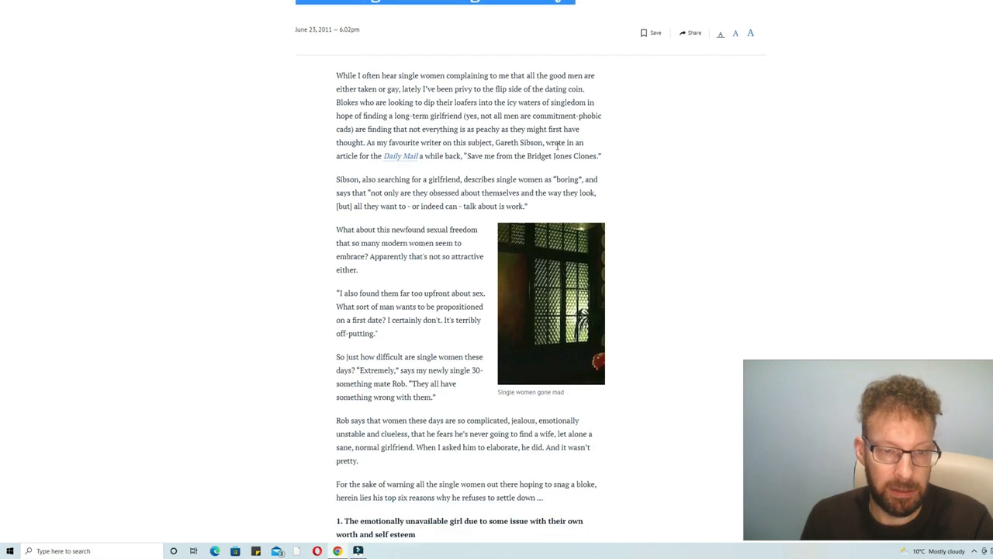
{"action": "scroll", "scroll_direction": "up", "scroll_amount": 3}
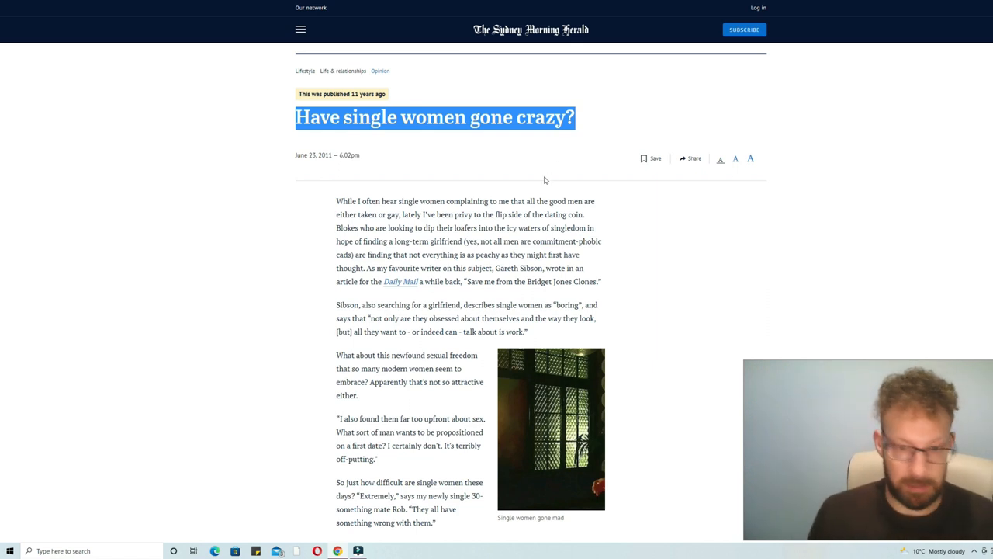
{"action": "scroll", "scroll_direction": "down", "scroll_amount": 3}
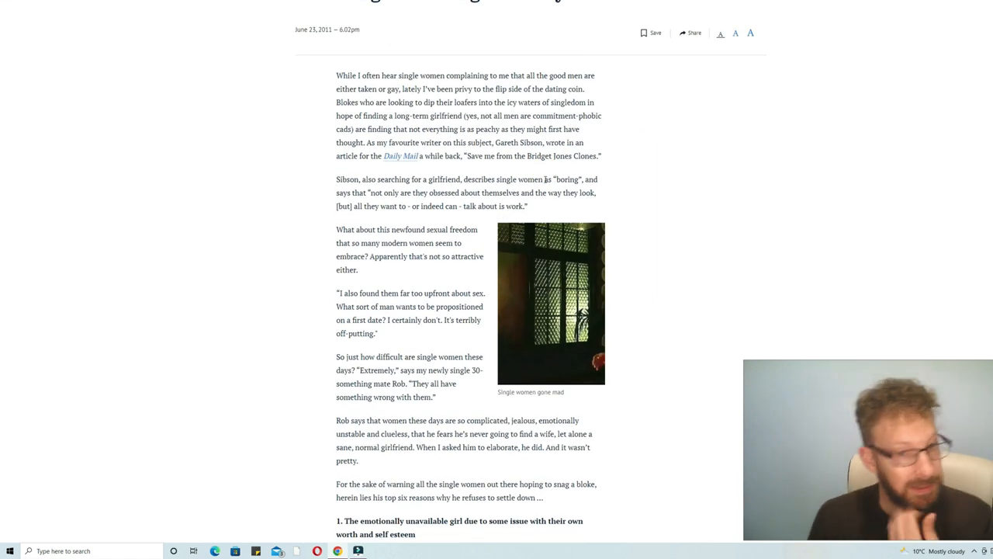
{"action": "scroll", "scroll_direction": "down", "scroll_amount": 3}
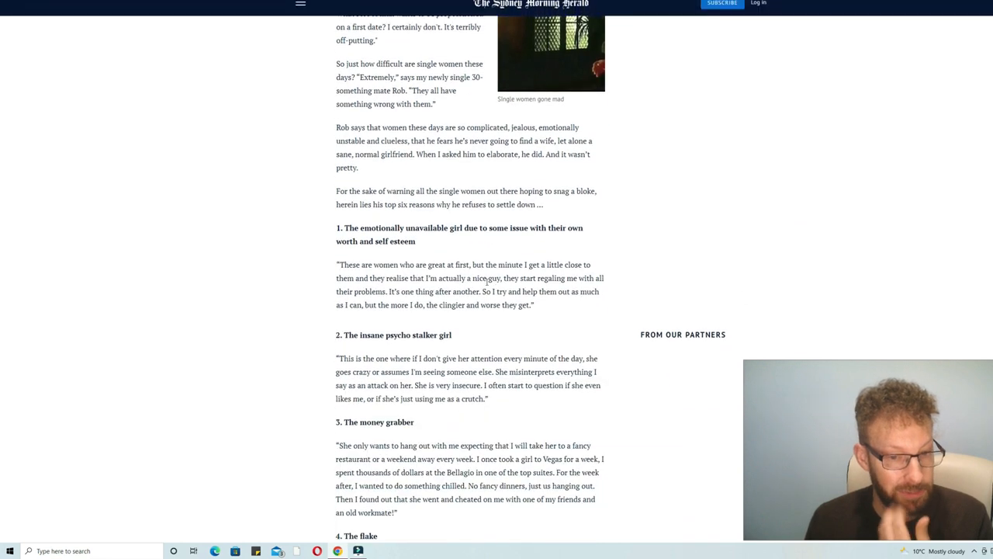
{"action": "scroll", "scroll_direction": "down", "scroll_amount": 3}
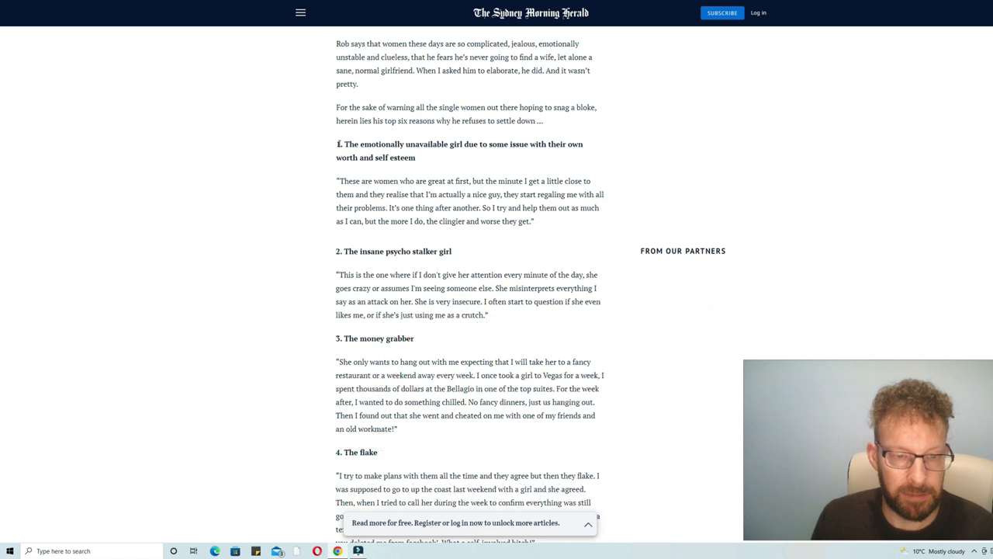
- Highlight the first reason's heading, then a phrase in the psycho stalker girl reason, and clear it
{"action": "left_click_drag", "start_coordinate": [337, 142], "coordinate": [416, 159]}
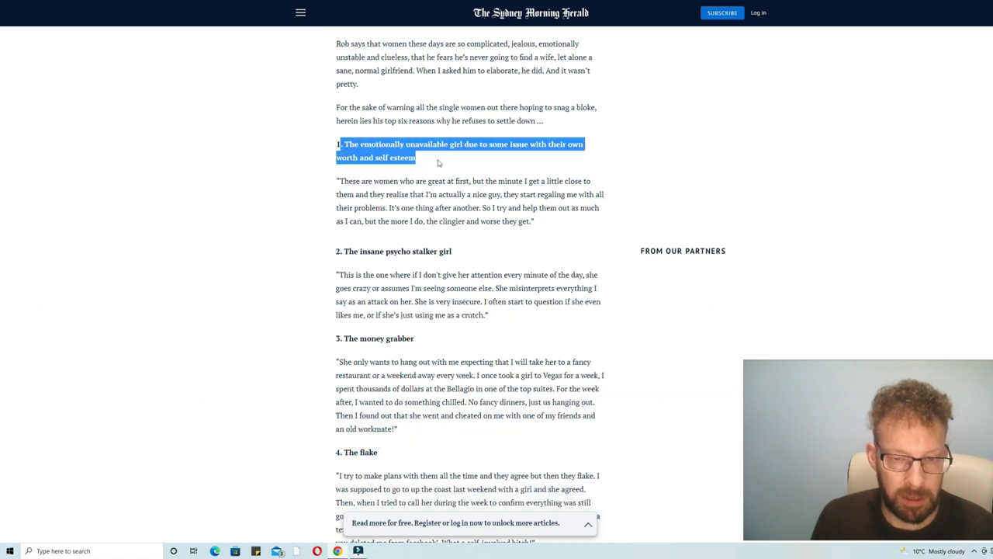
{"action": "mouse_move", "coordinate": [521, 179]}
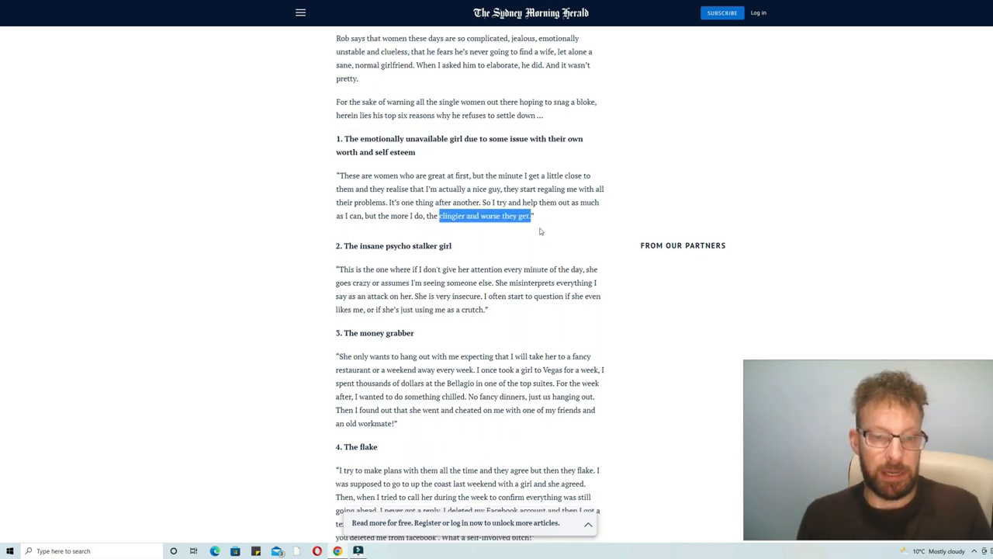
{"action": "scroll", "scroll_direction": "down", "scroll_amount": 3}
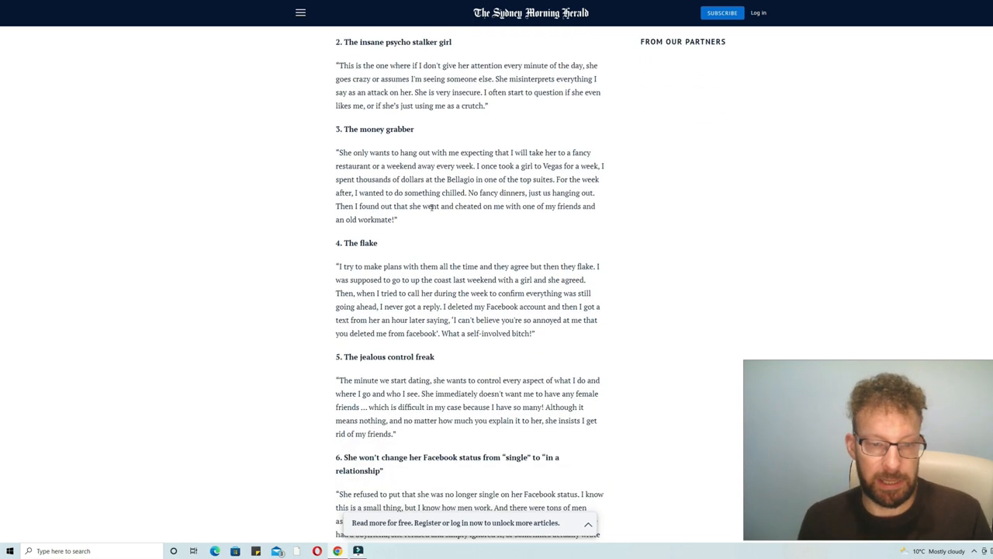
{"action": "double_click", "coordinate": [394, 42]}
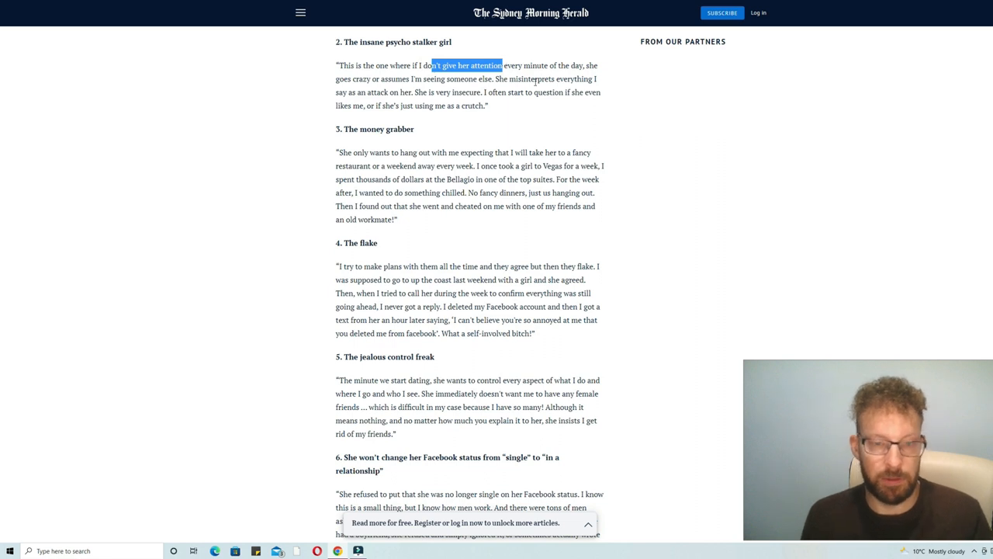
{"action": "left_click", "coordinate": [514, 80]}
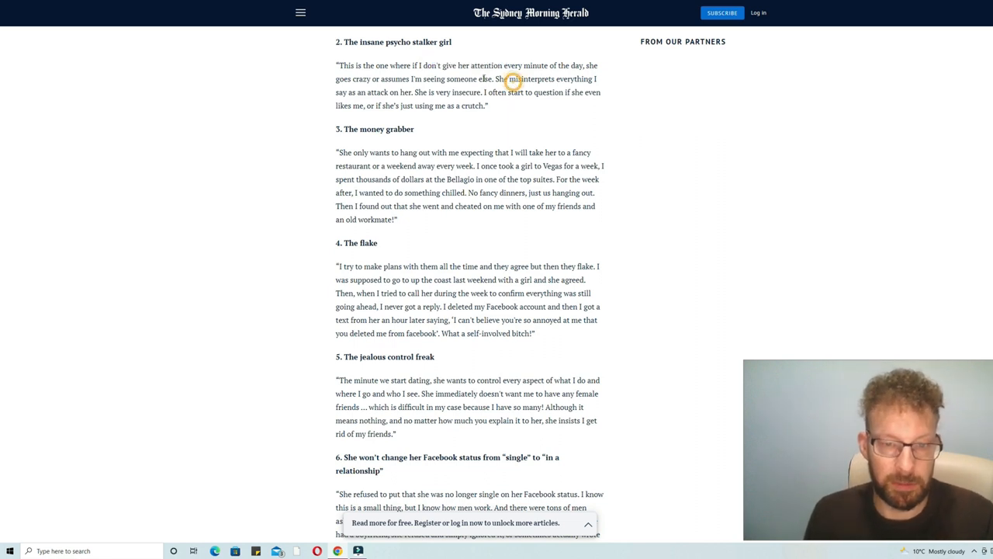
{"action": "mouse_move", "coordinate": [444, 65]}
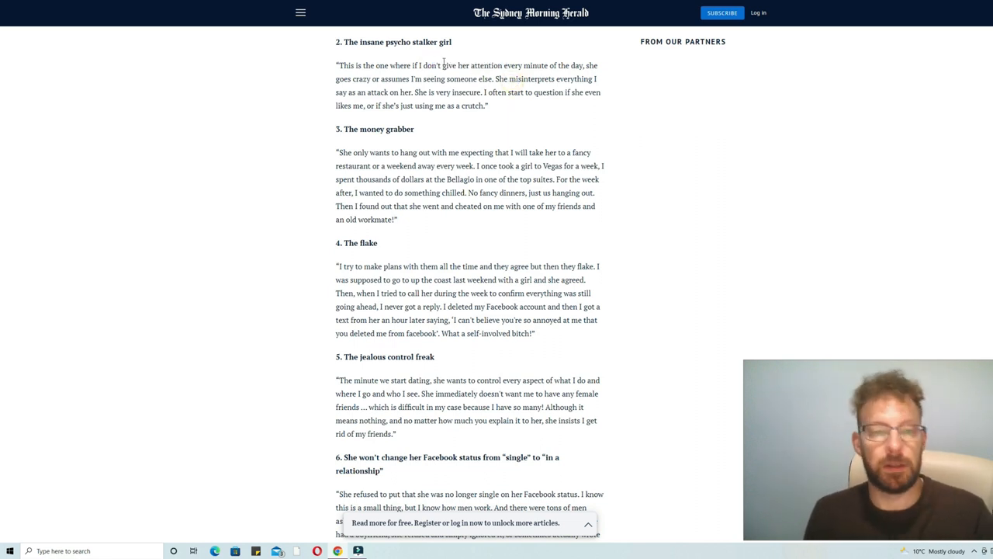
- Highlight reason four 'The flake' with its quote, then reason five's jealous control freak quote
{"action": "scroll", "scroll_direction": "down", "scroll_amount": 3}
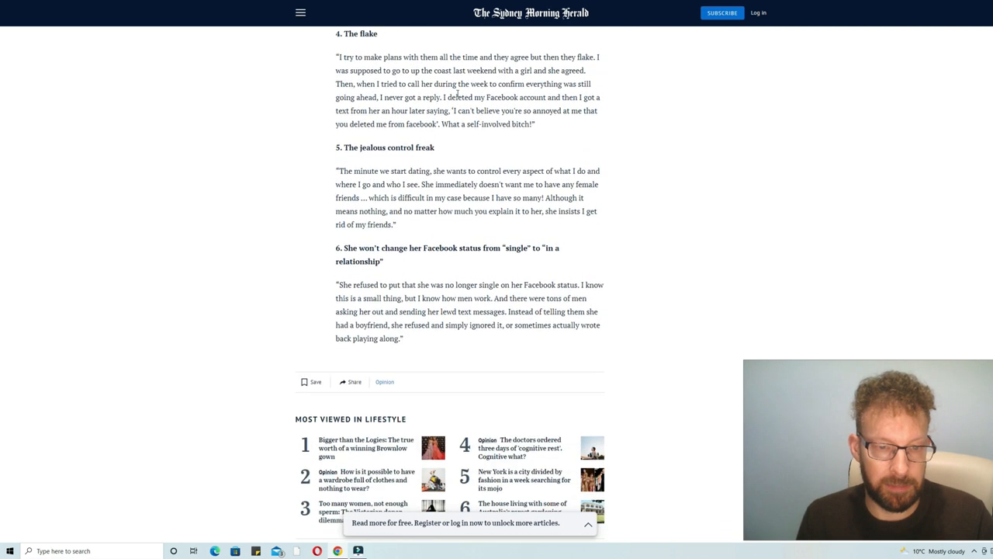
{"action": "double_click", "coordinate": [357, 34]}
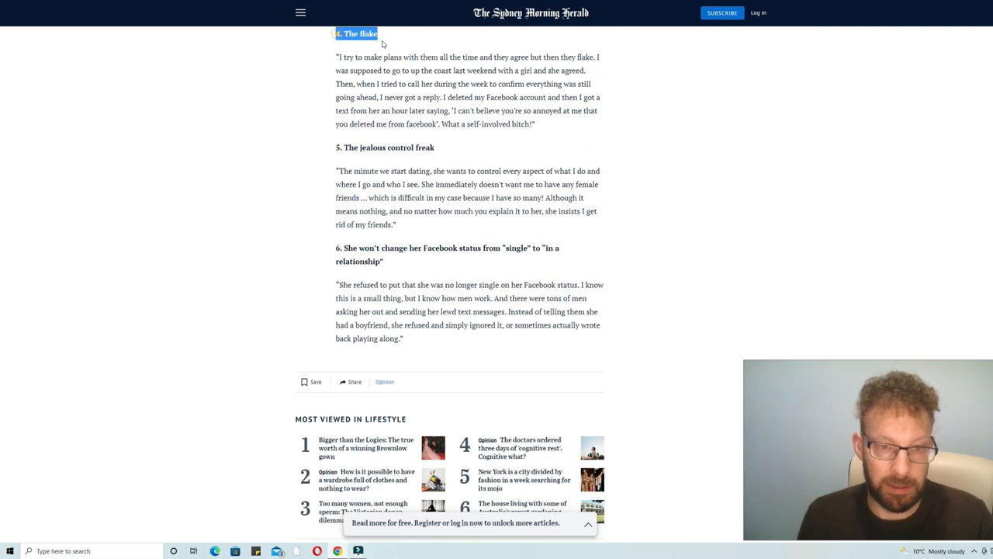
{"action": "left_click_drag", "start_coordinate": [335, 56], "coordinate": [533, 124]}
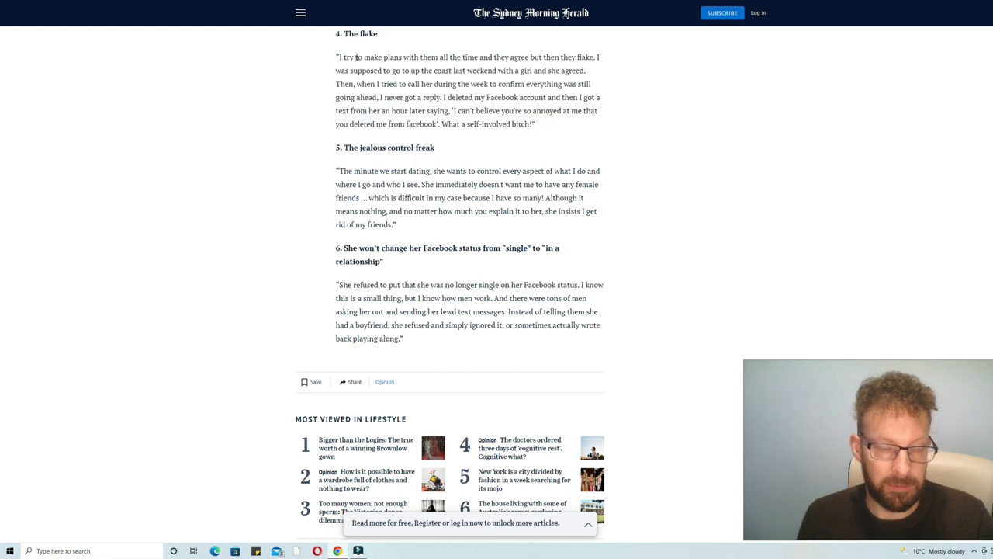
{"action": "scroll", "scroll_direction": "down", "scroll_amount": 3}
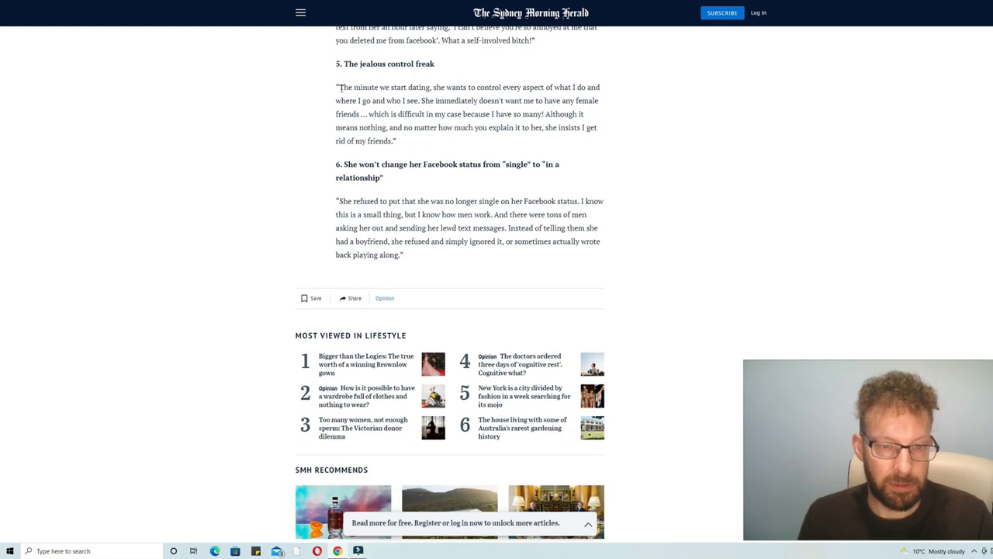
{"action": "left_click_drag", "start_coordinate": [338, 87], "coordinate": [496, 128]}
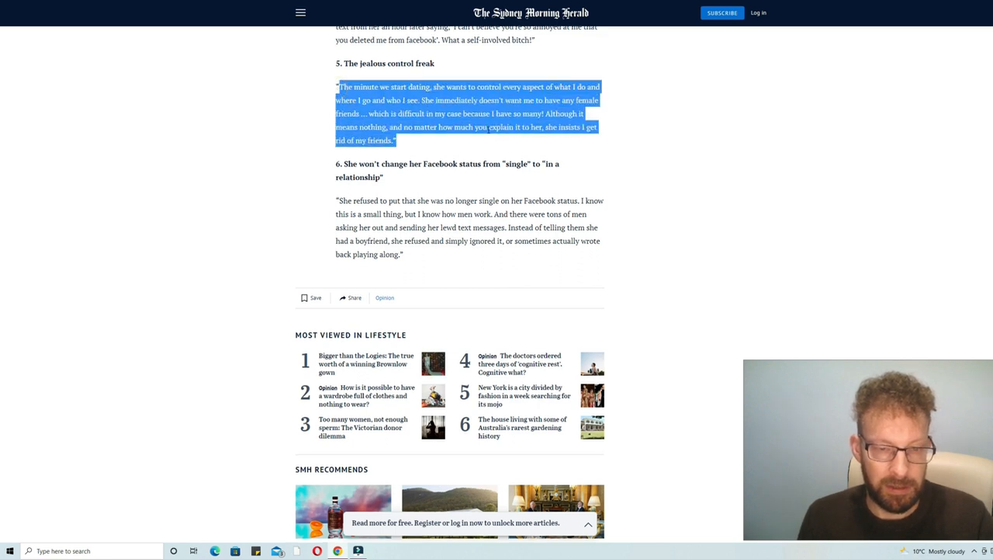
- Highlight reason six, the Facebook status one, with its quote, then move back up the list
{"action": "scroll", "scroll_direction": "down", "scroll_amount": 3}
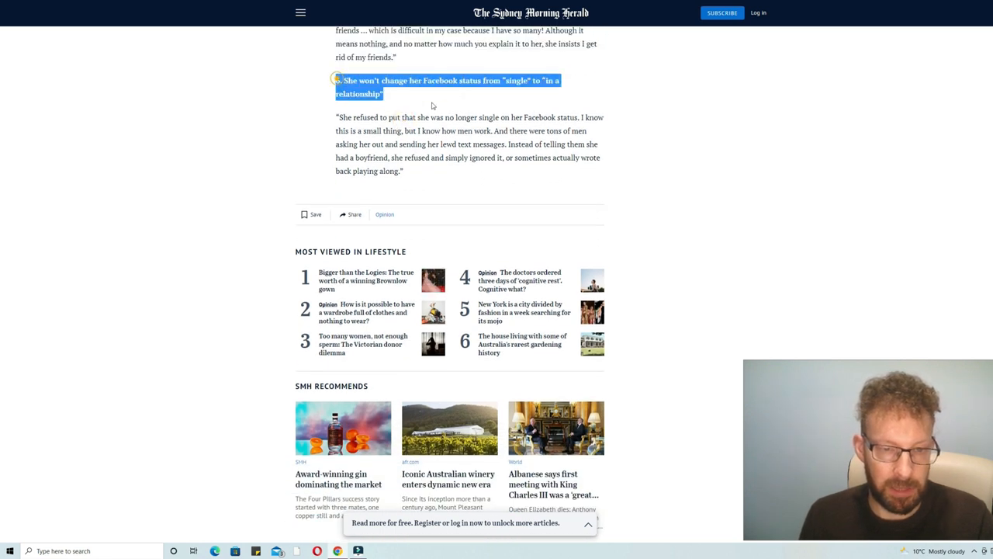
{"action": "left_click_drag", "start_coordinate": [336, 118], "coordinate": [566, 158]}
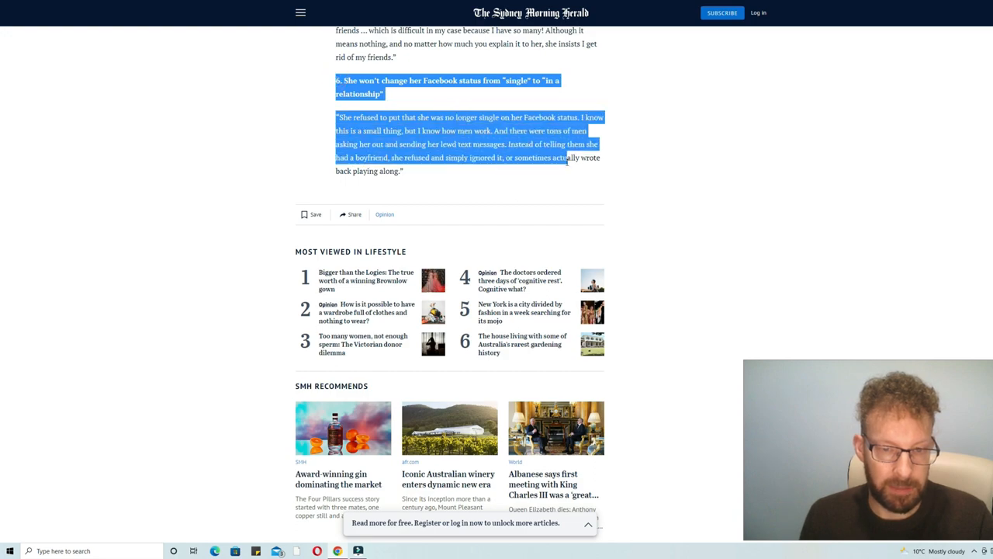
{"action": "scroll", "scroll_direction": "up", "scroll_amount": 3}
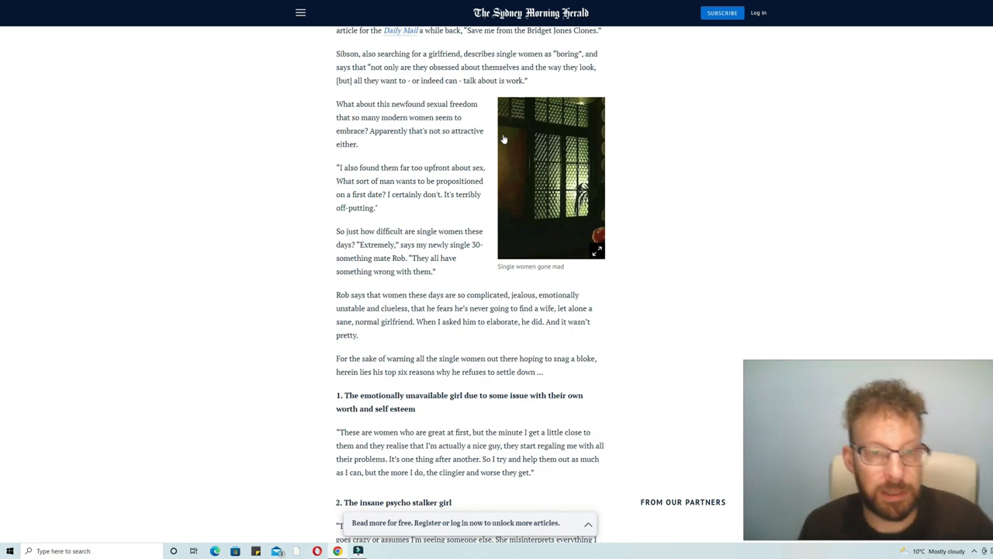
{"action": "scroll", "scroll_direction": "up", "scroll_amount": 3}
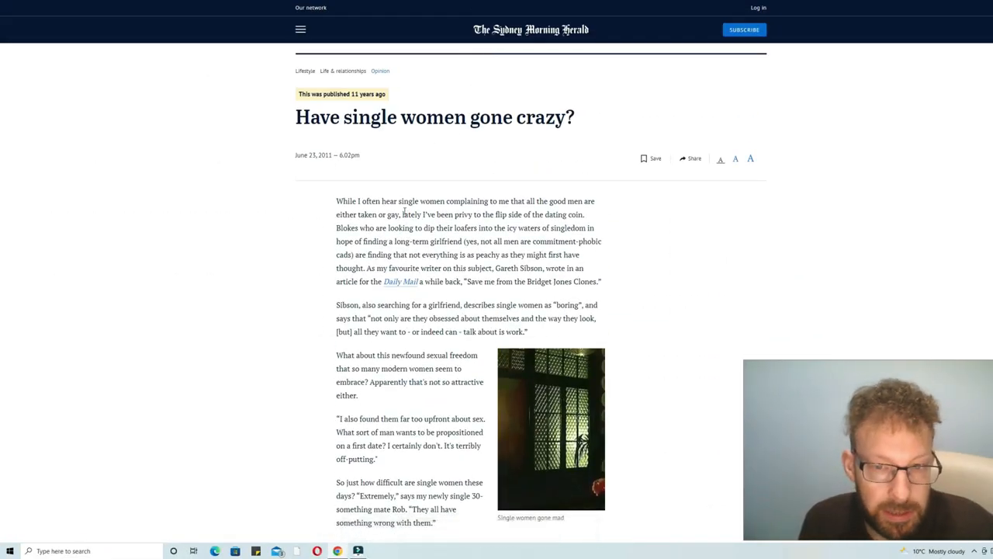
{"action": "scroll", "scroll_direction": "down", "scroll_amount": 3}
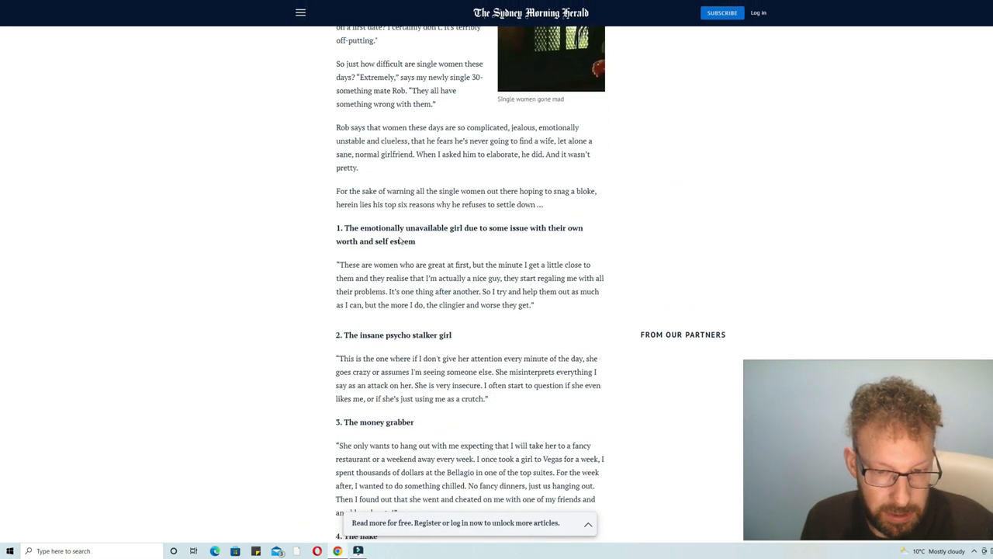
{"action": "scroll", "scroll_direction": "down", "scroll_amount": 3}
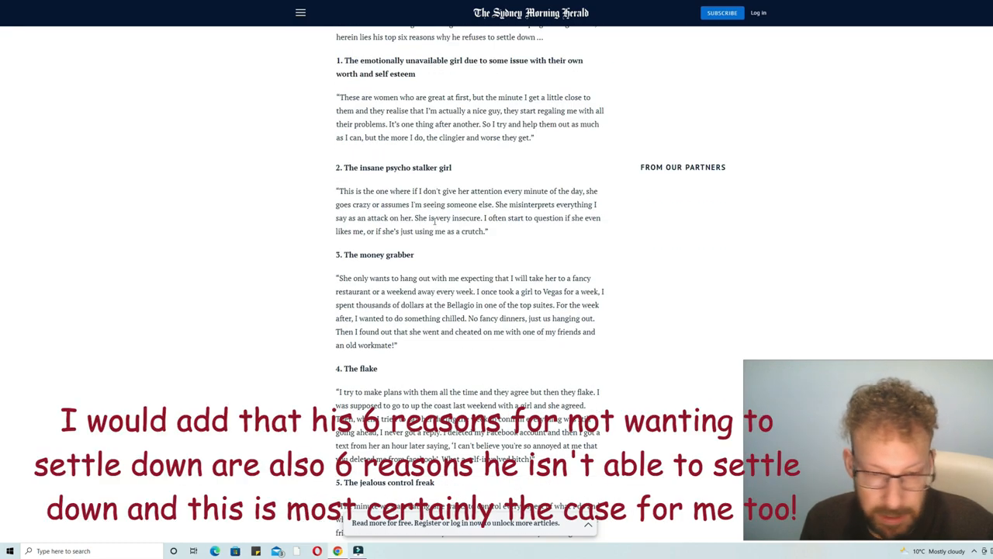
- Scroll the article back to the 'Have single women gone crazy?' headline and opening paragraphs
{"action": "scroll", "scroll_direction": "down", "scroll_amount": 3}
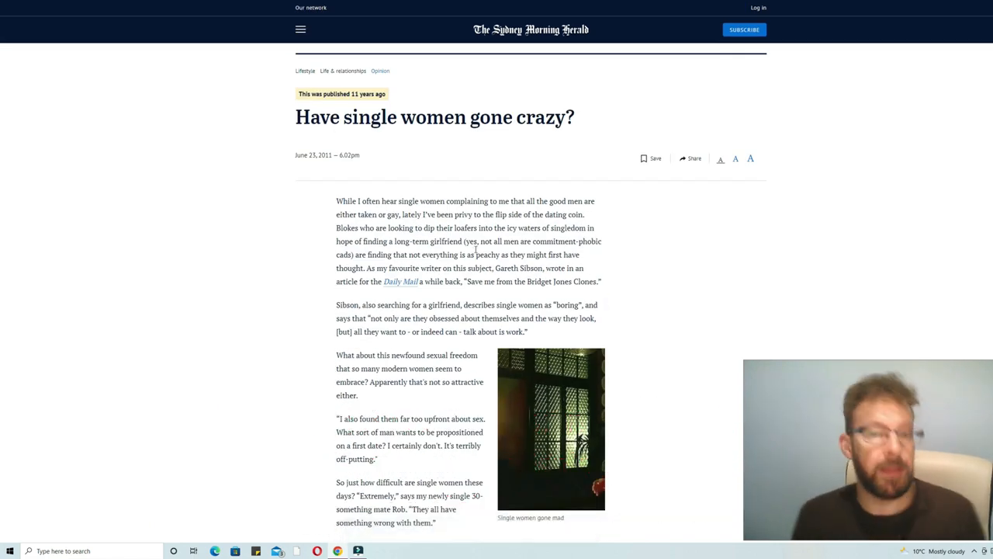
{"action": "scroll", "scroll_direction": "down", "scroll_amount": 3}
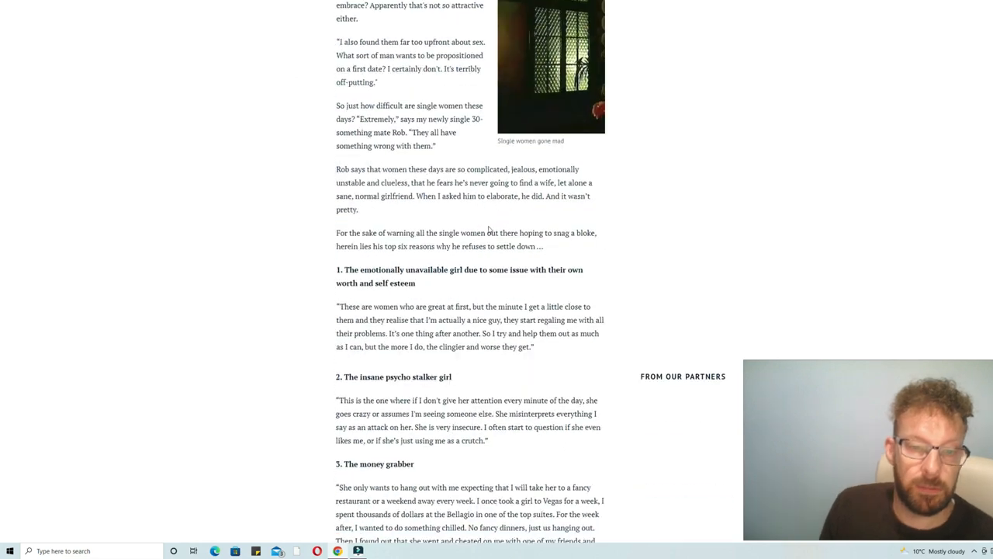
{"action": "scroll", "scroll_direction": "up", "scroll_amount": 3}
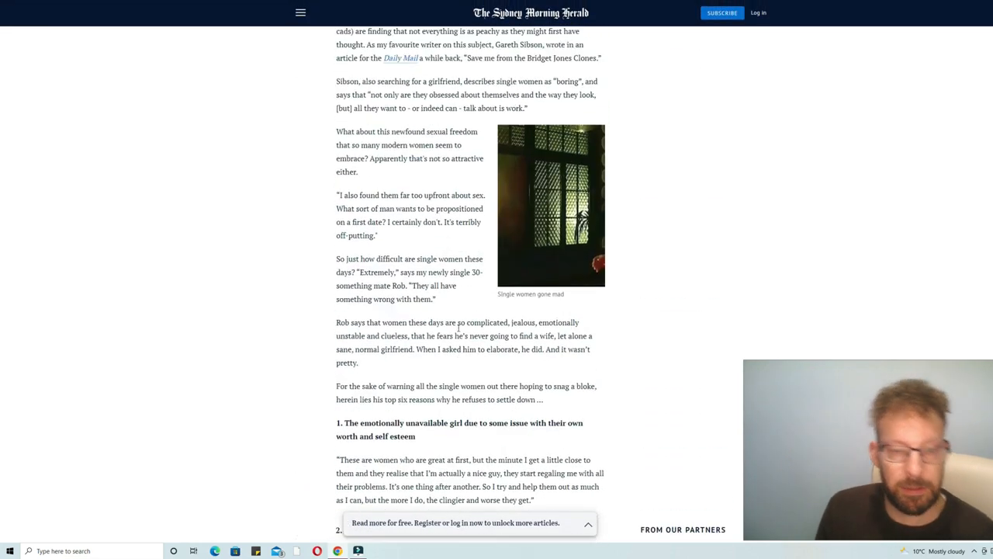
{"action": "scroll", "scroll_direction": "up", "scroll_amount": 3}
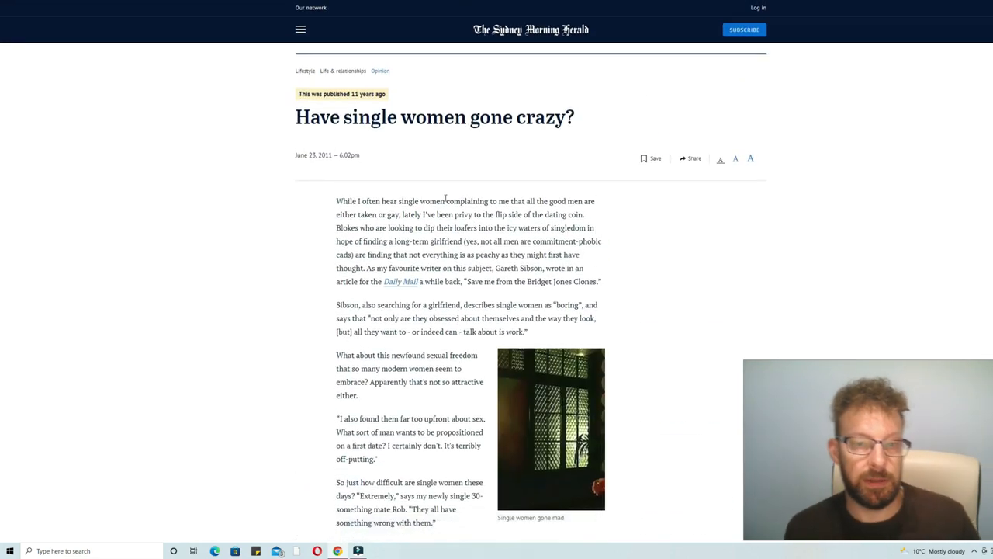